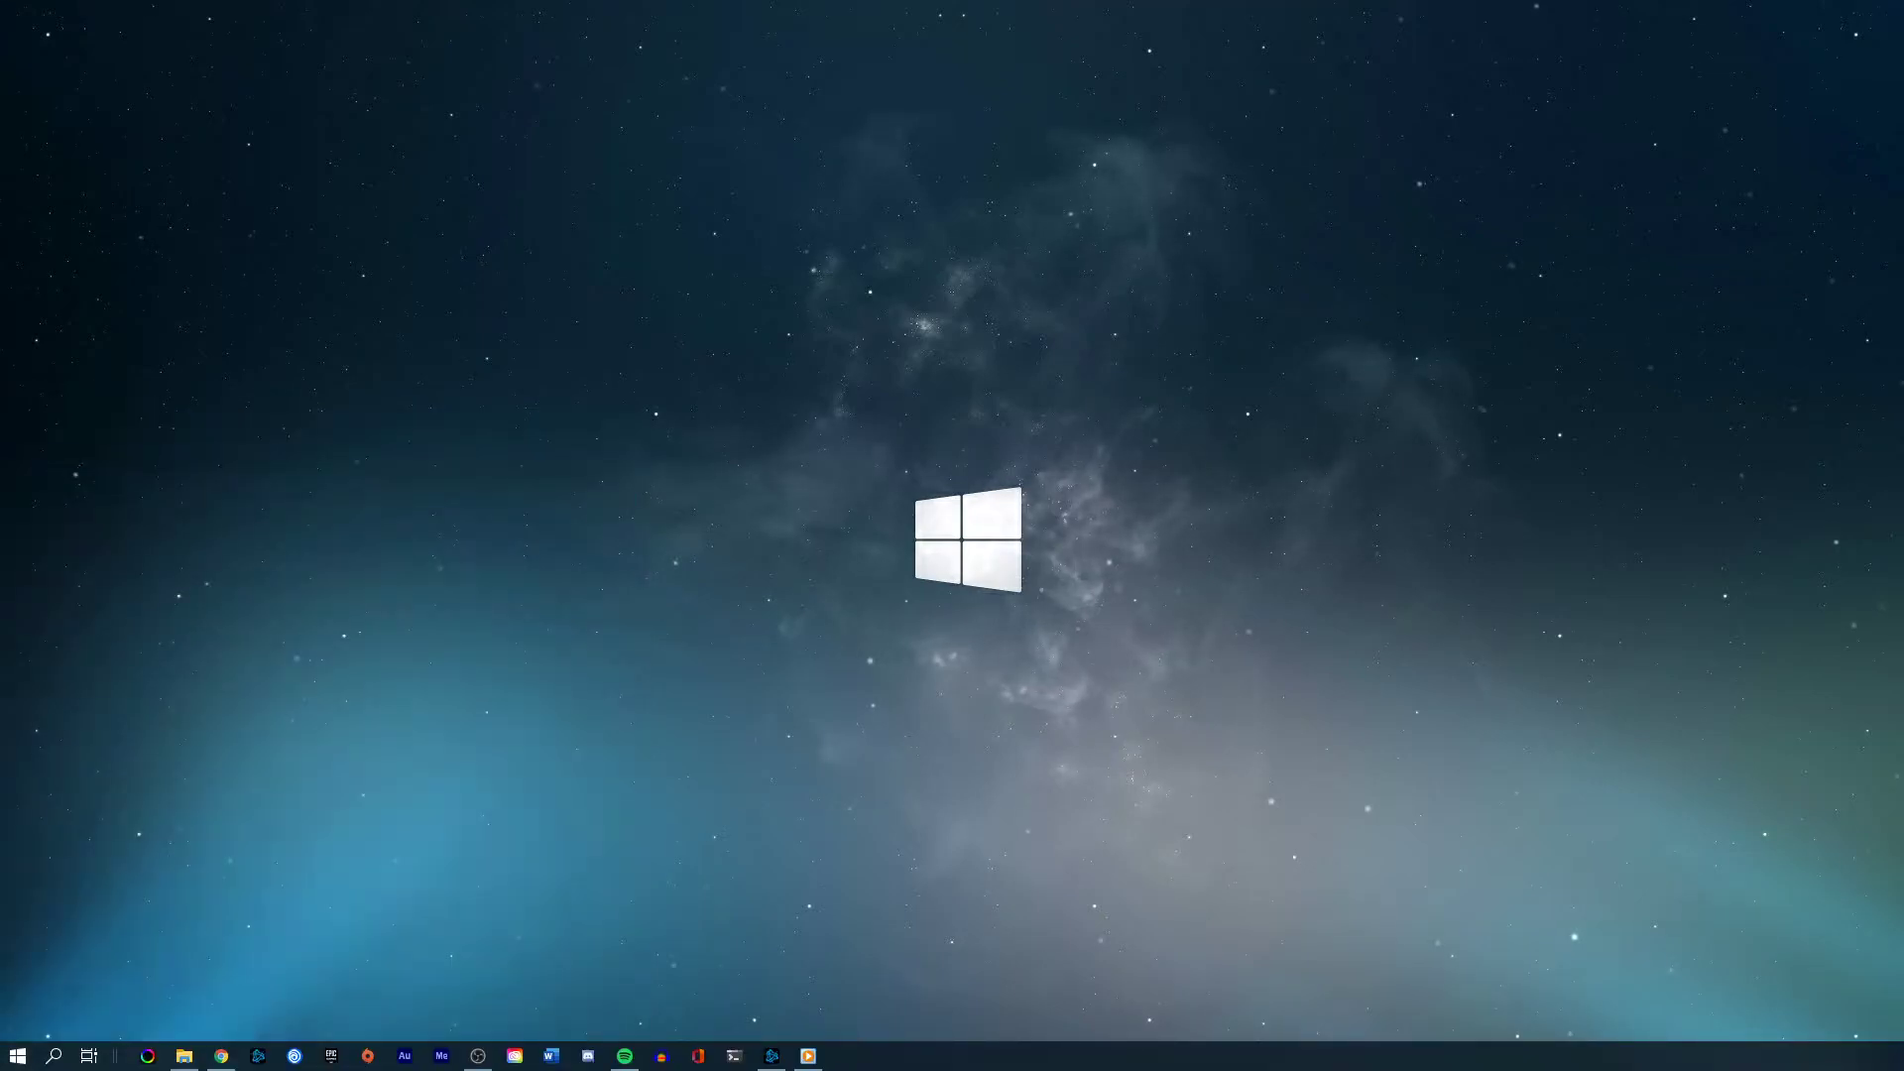
Find 'sound settings' from Start search and bring the Input section of the Sound page into view.
text(sound settings)
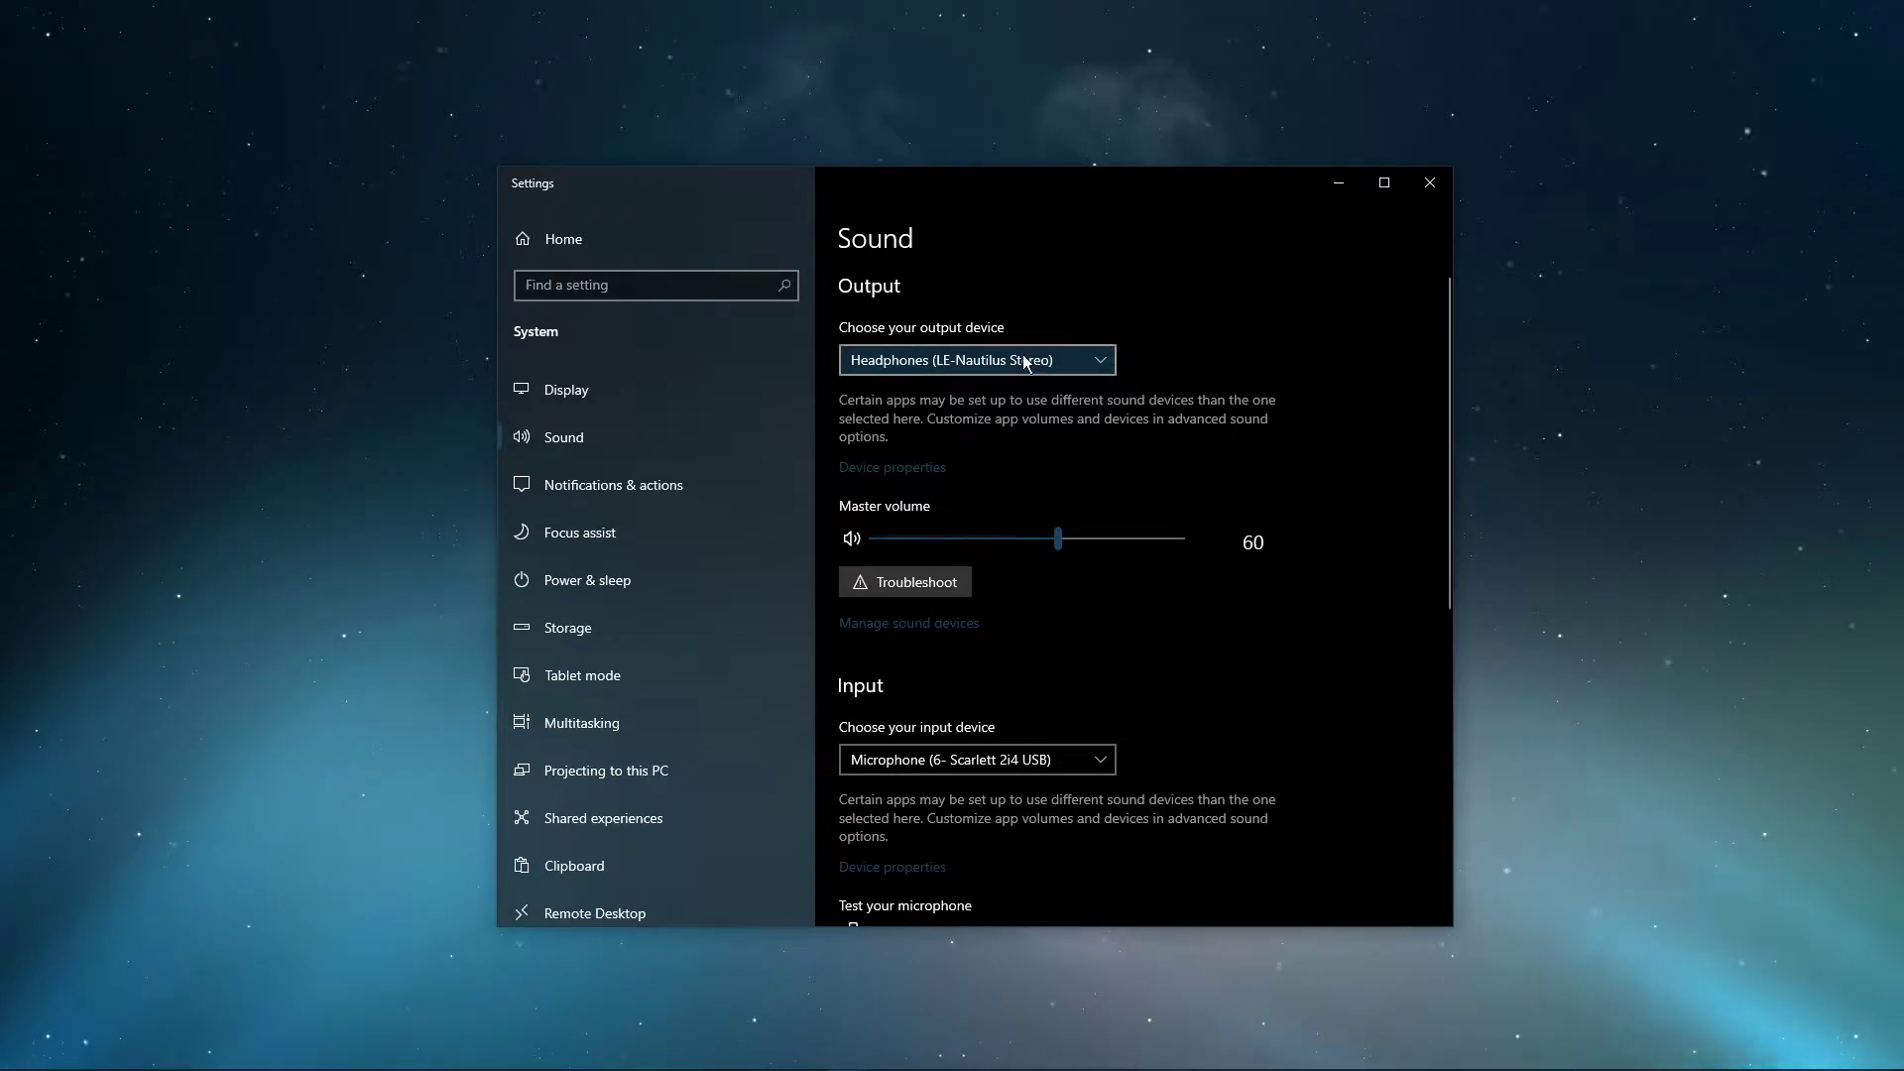
scroll(down, 3)
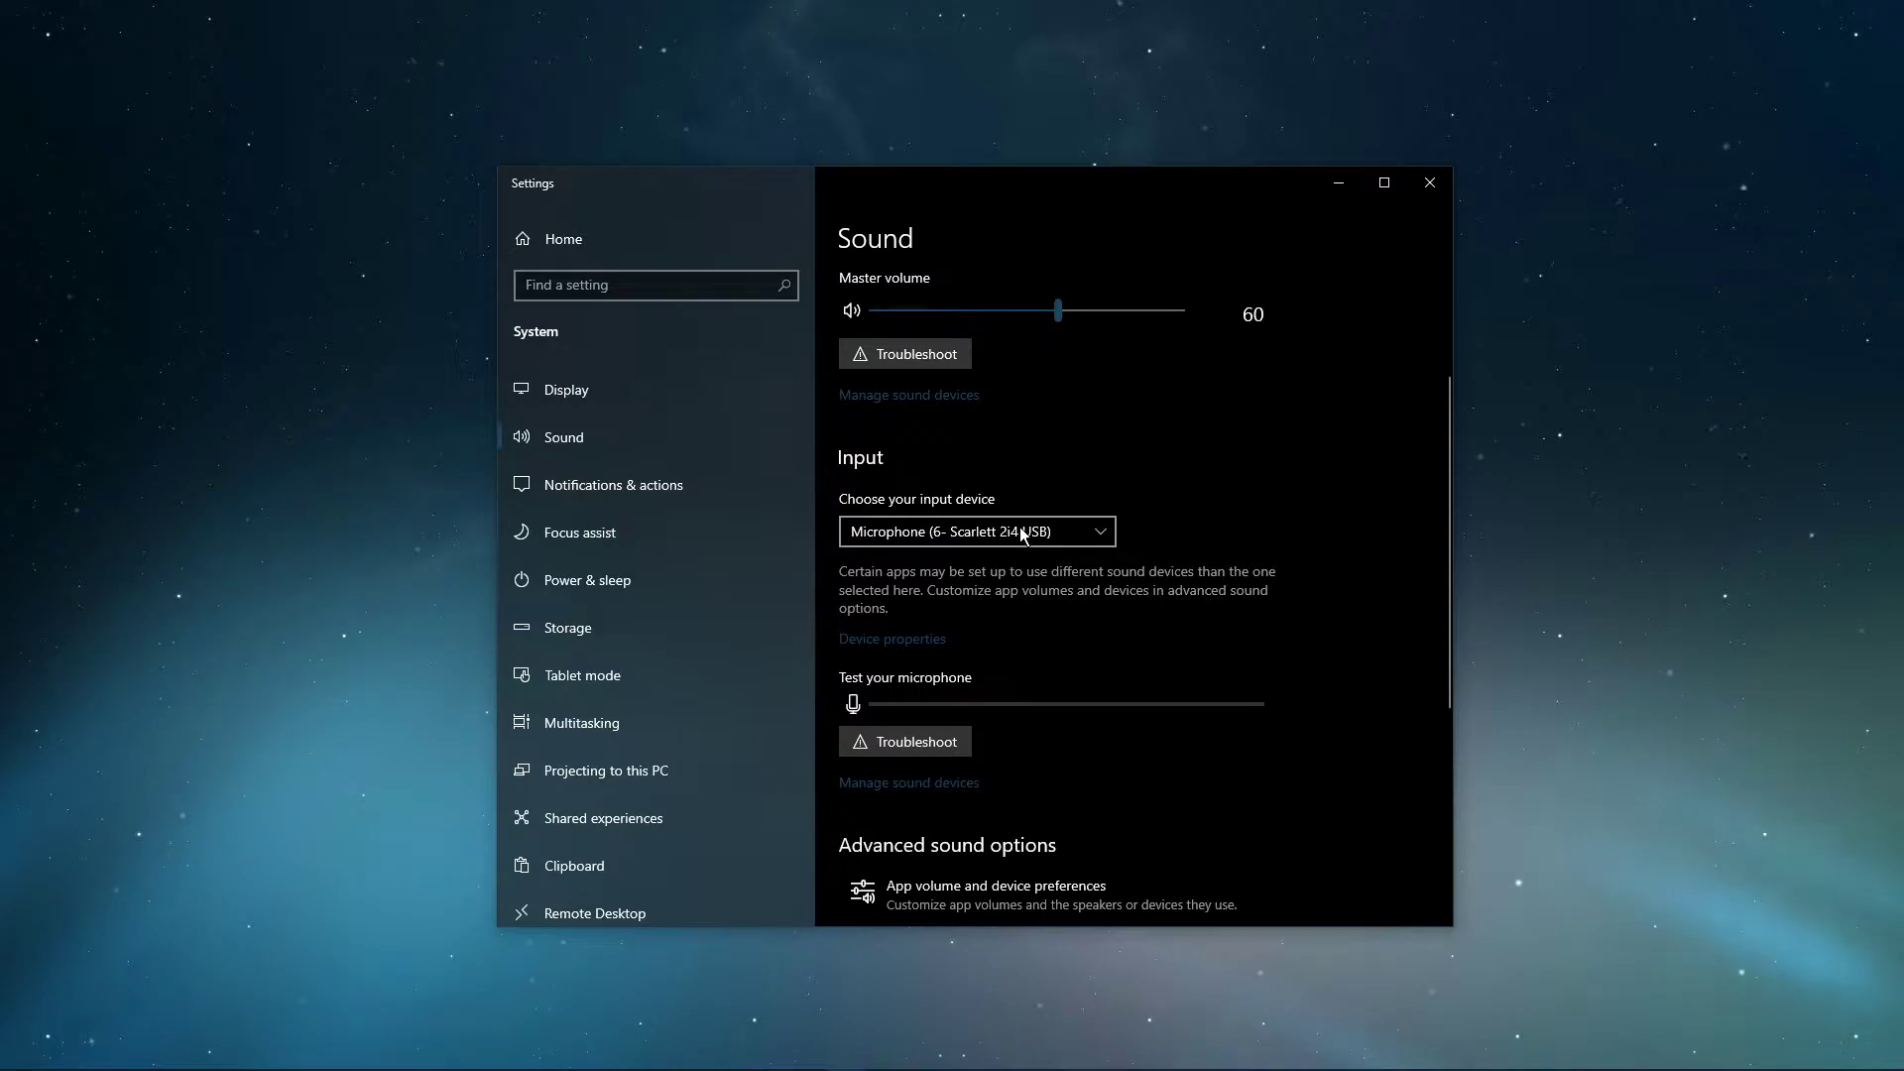
Show the Manage sound devices list and reveal Test/Disable options for Realtek Digital Output.
click(909, 393)
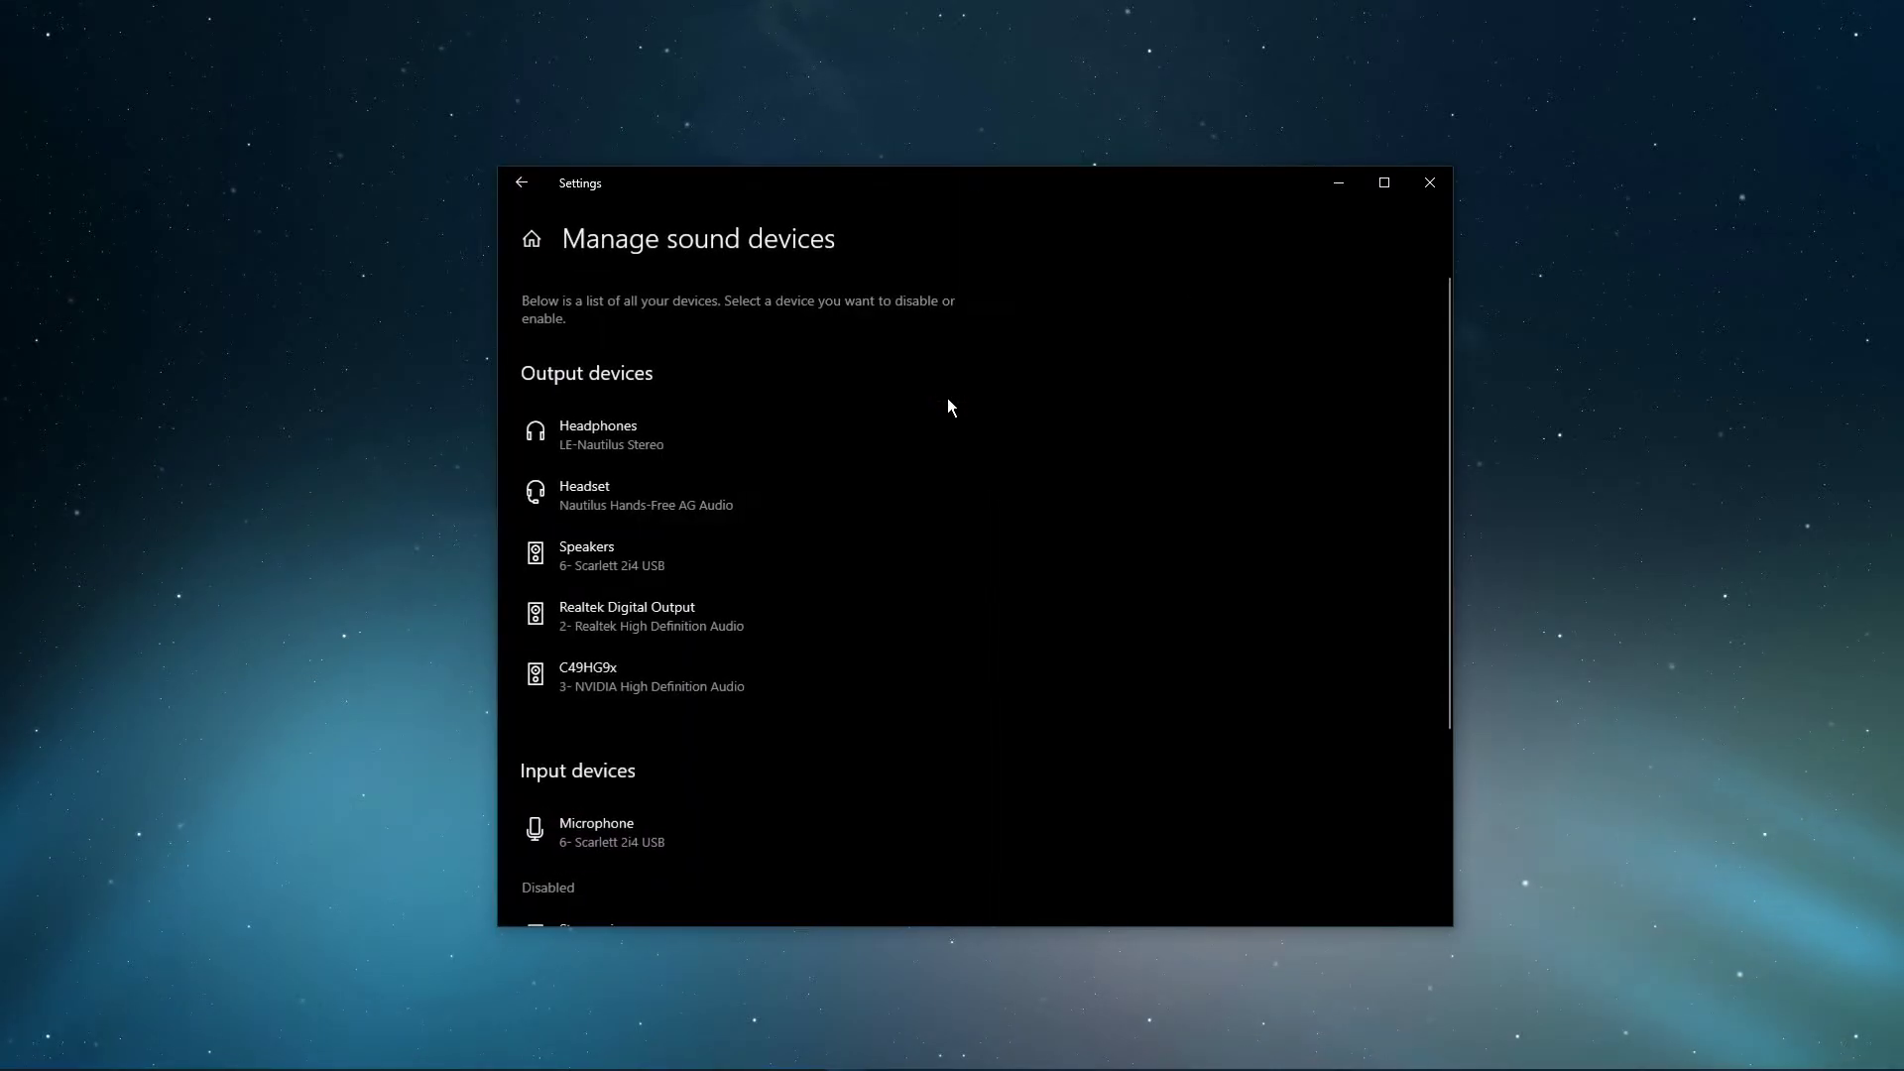
click(597, 435)
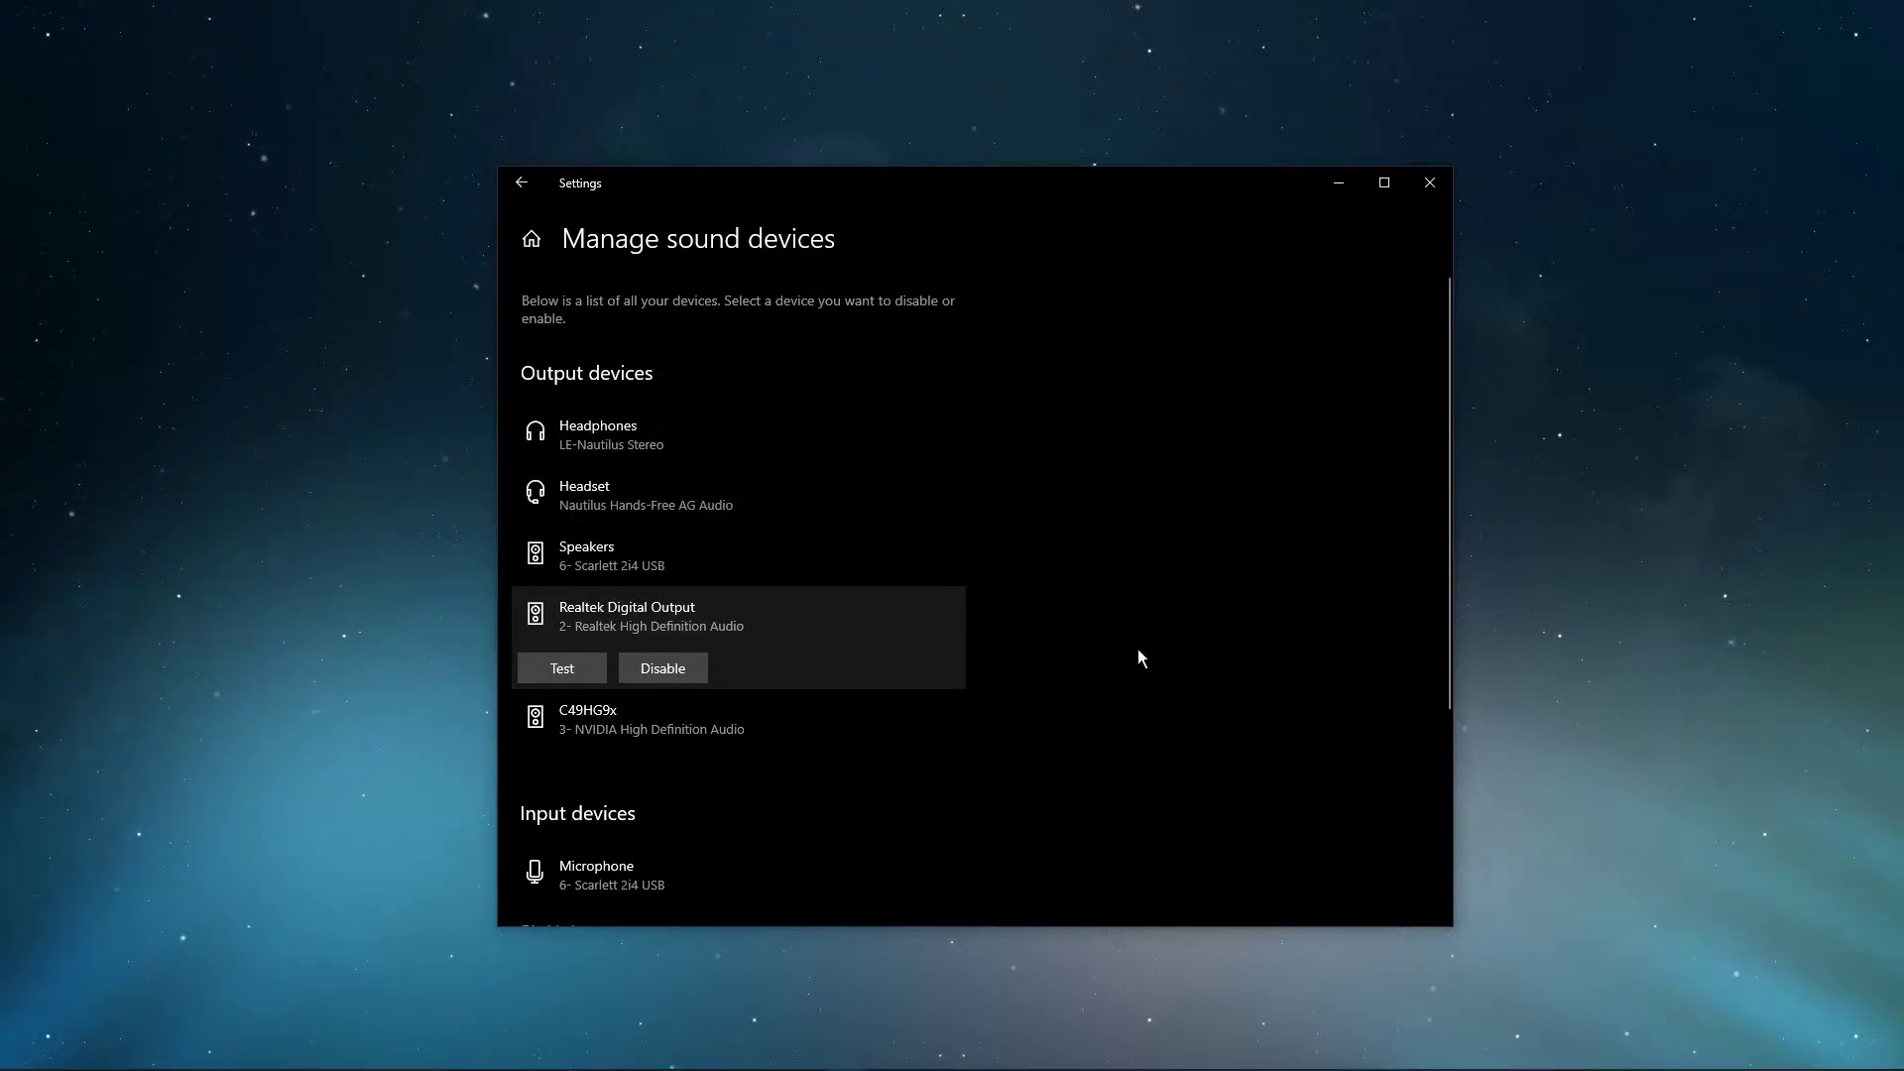
Go back to the main Sound page and look through its Advanced sound options.
click(522, 183)
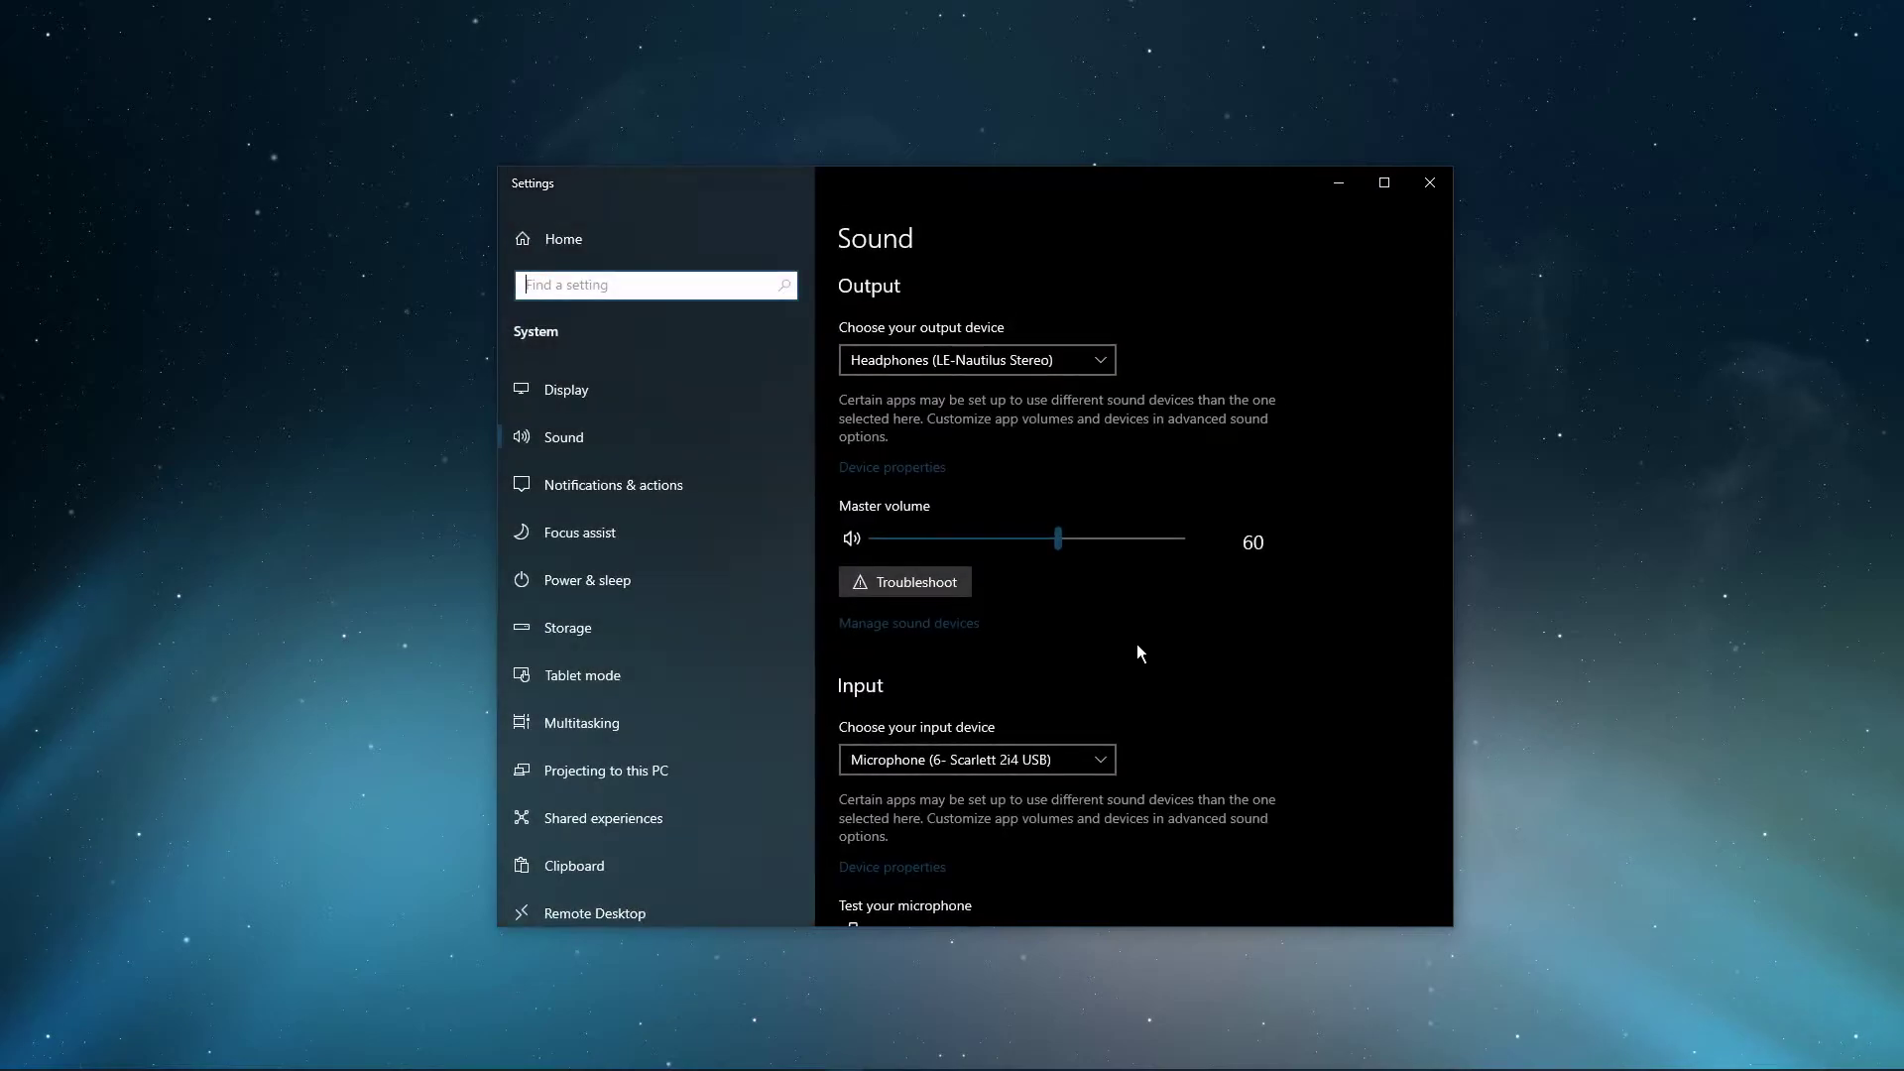
scroll(down, 3)
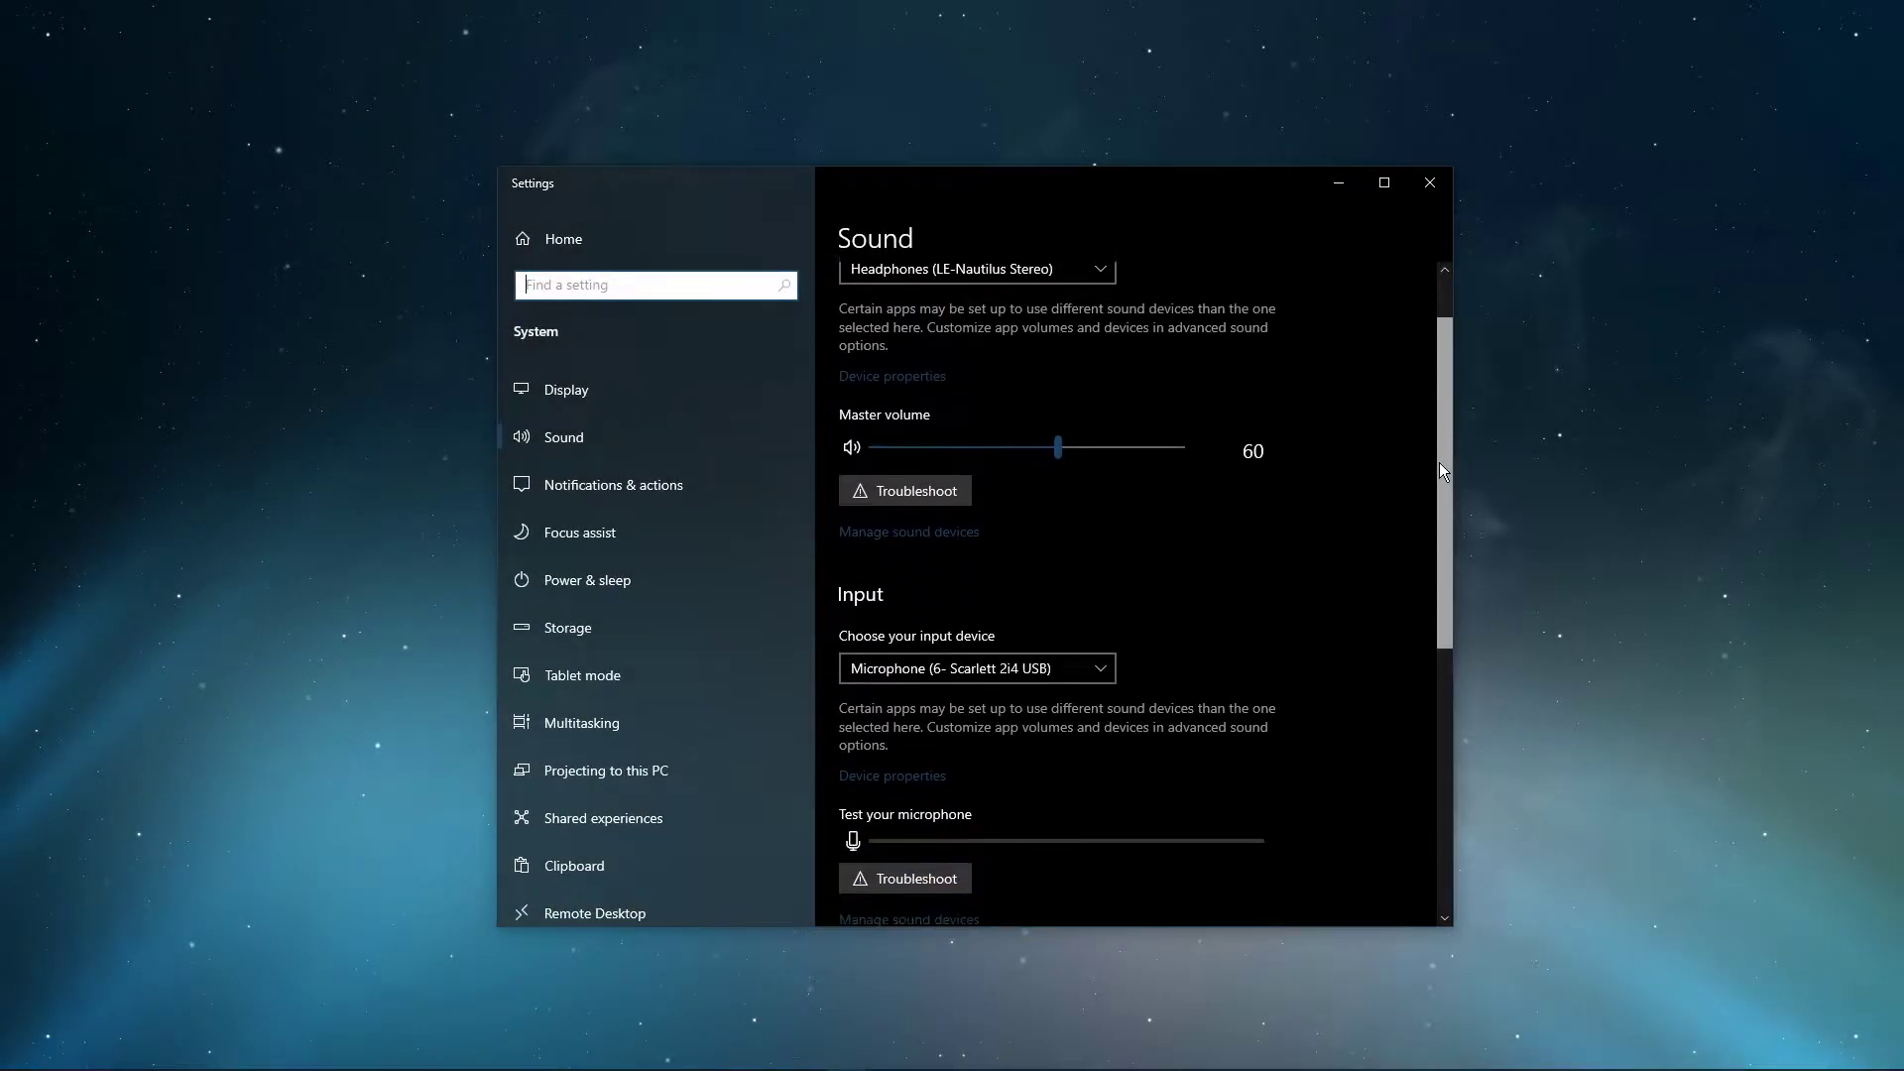
scroll(down, 3)
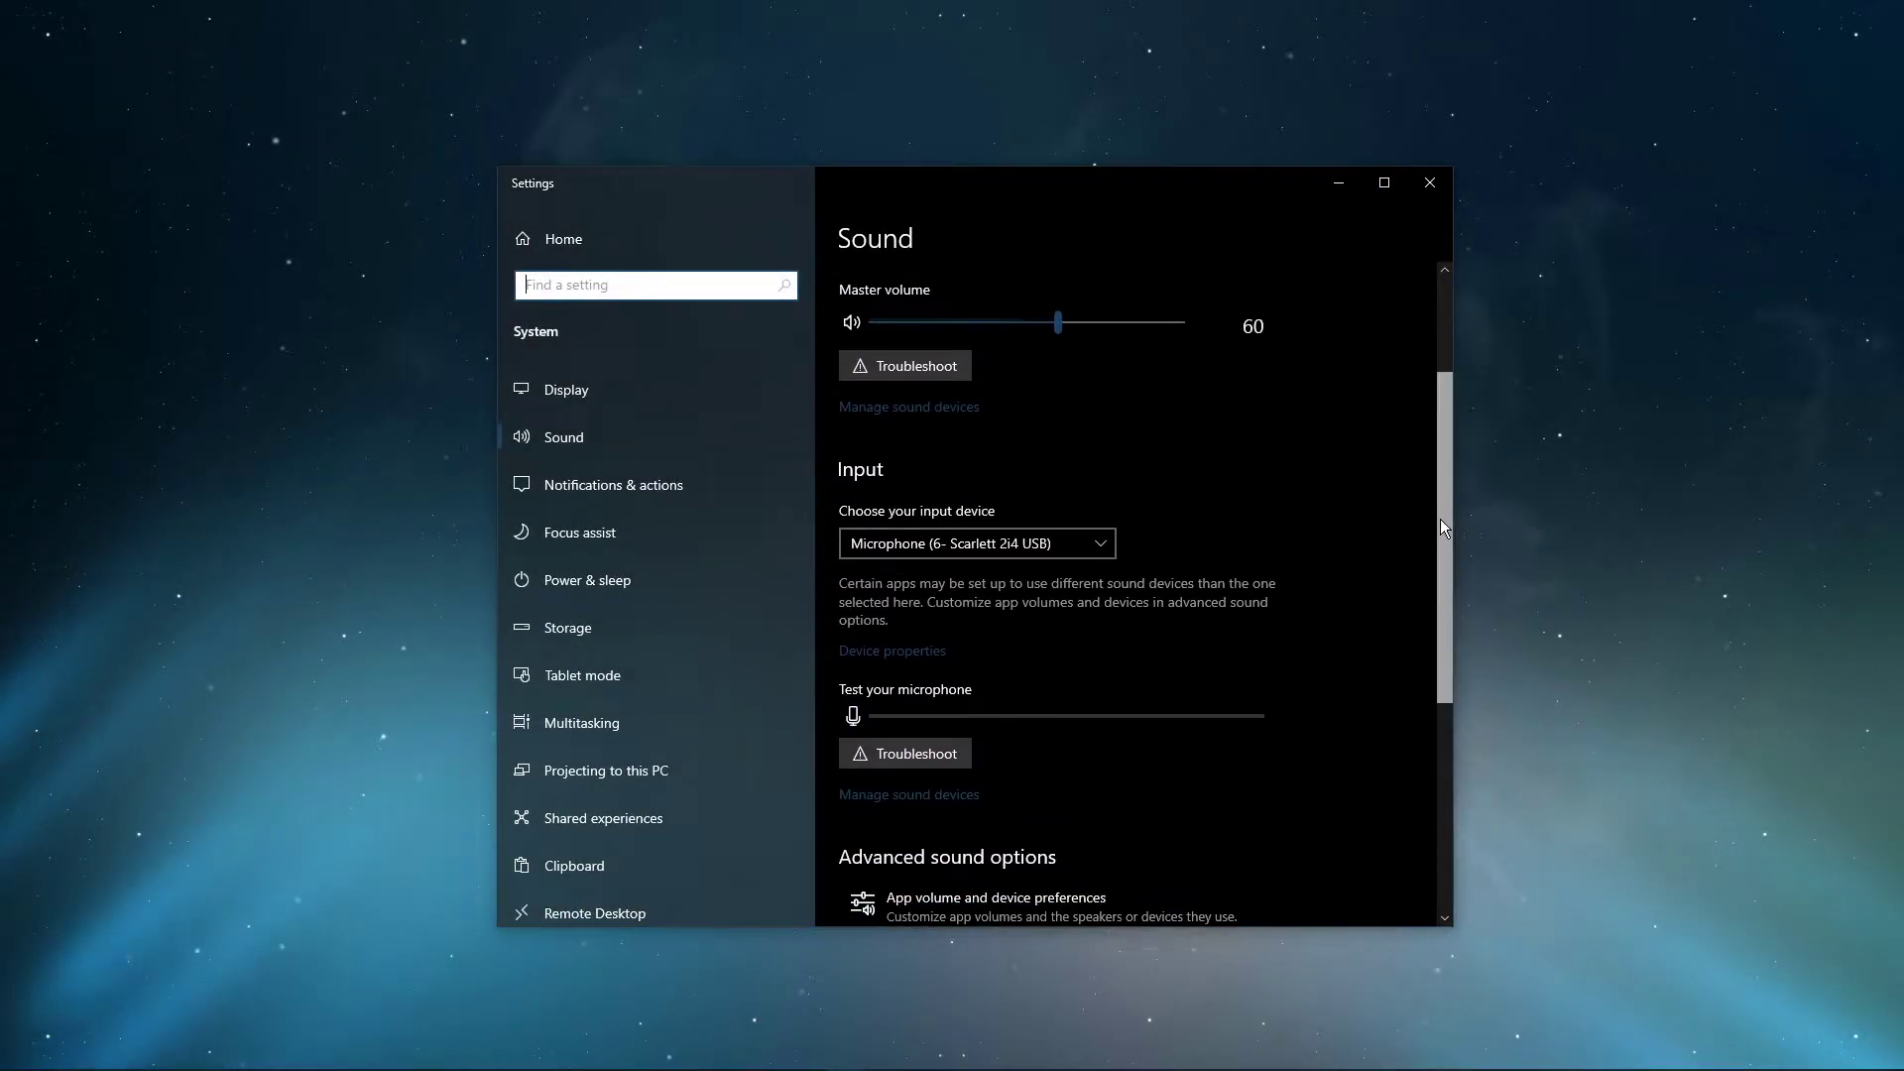
scroll(up, 3)
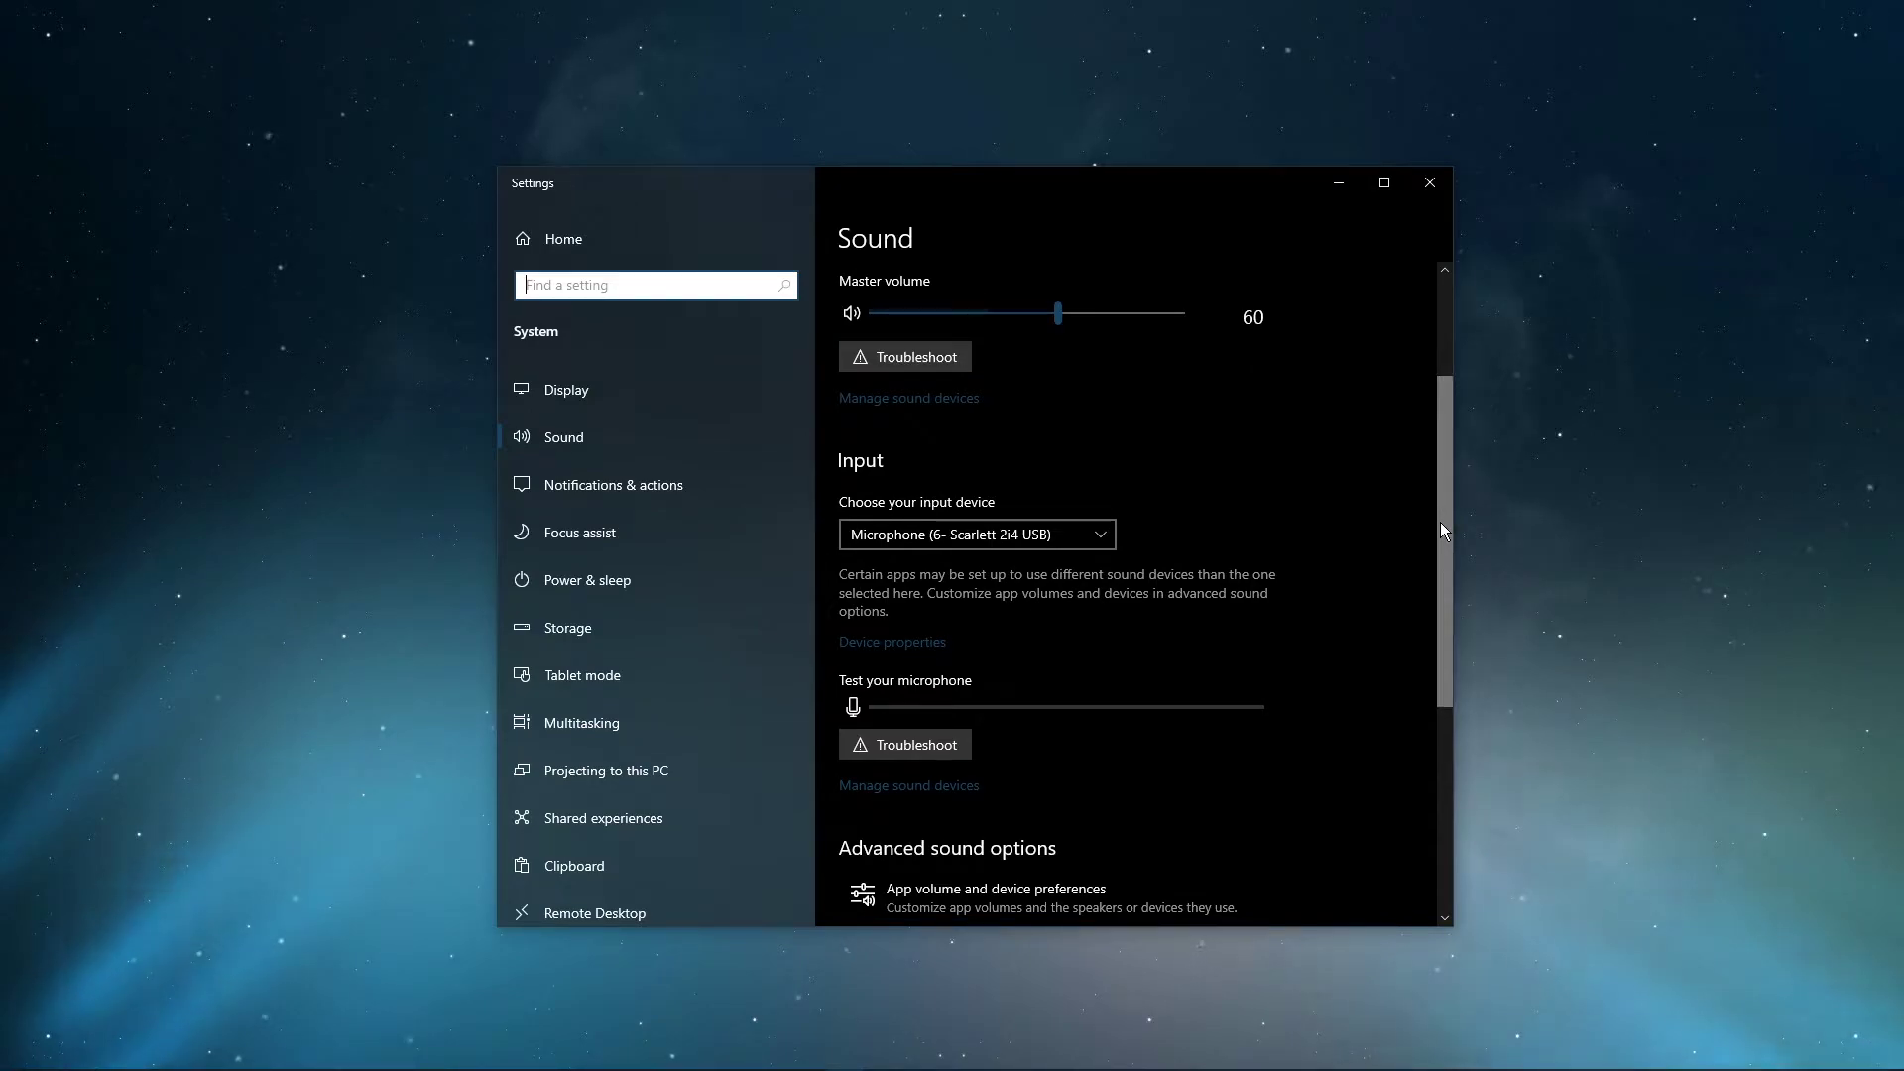
scroll(down, 3)
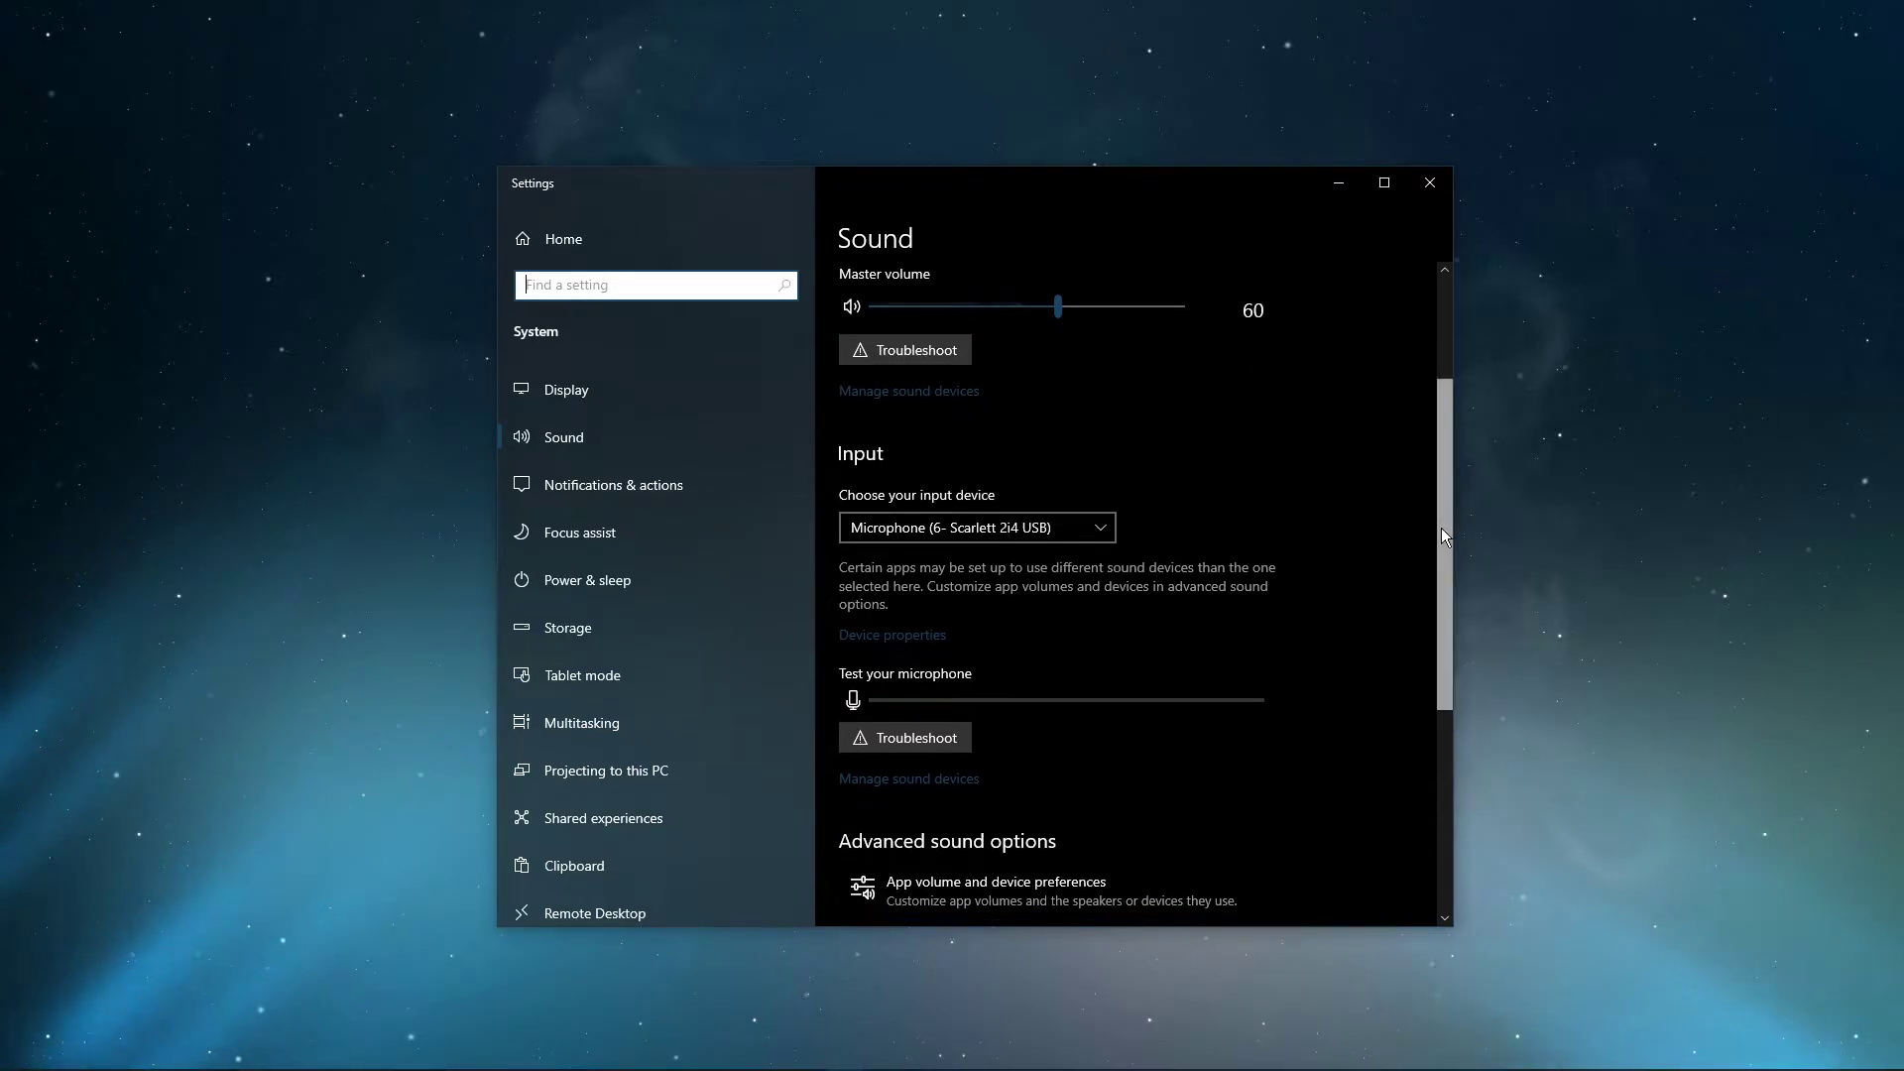
Reach the Related Settings section with the Sound Control Panel link.
click(994, 881)
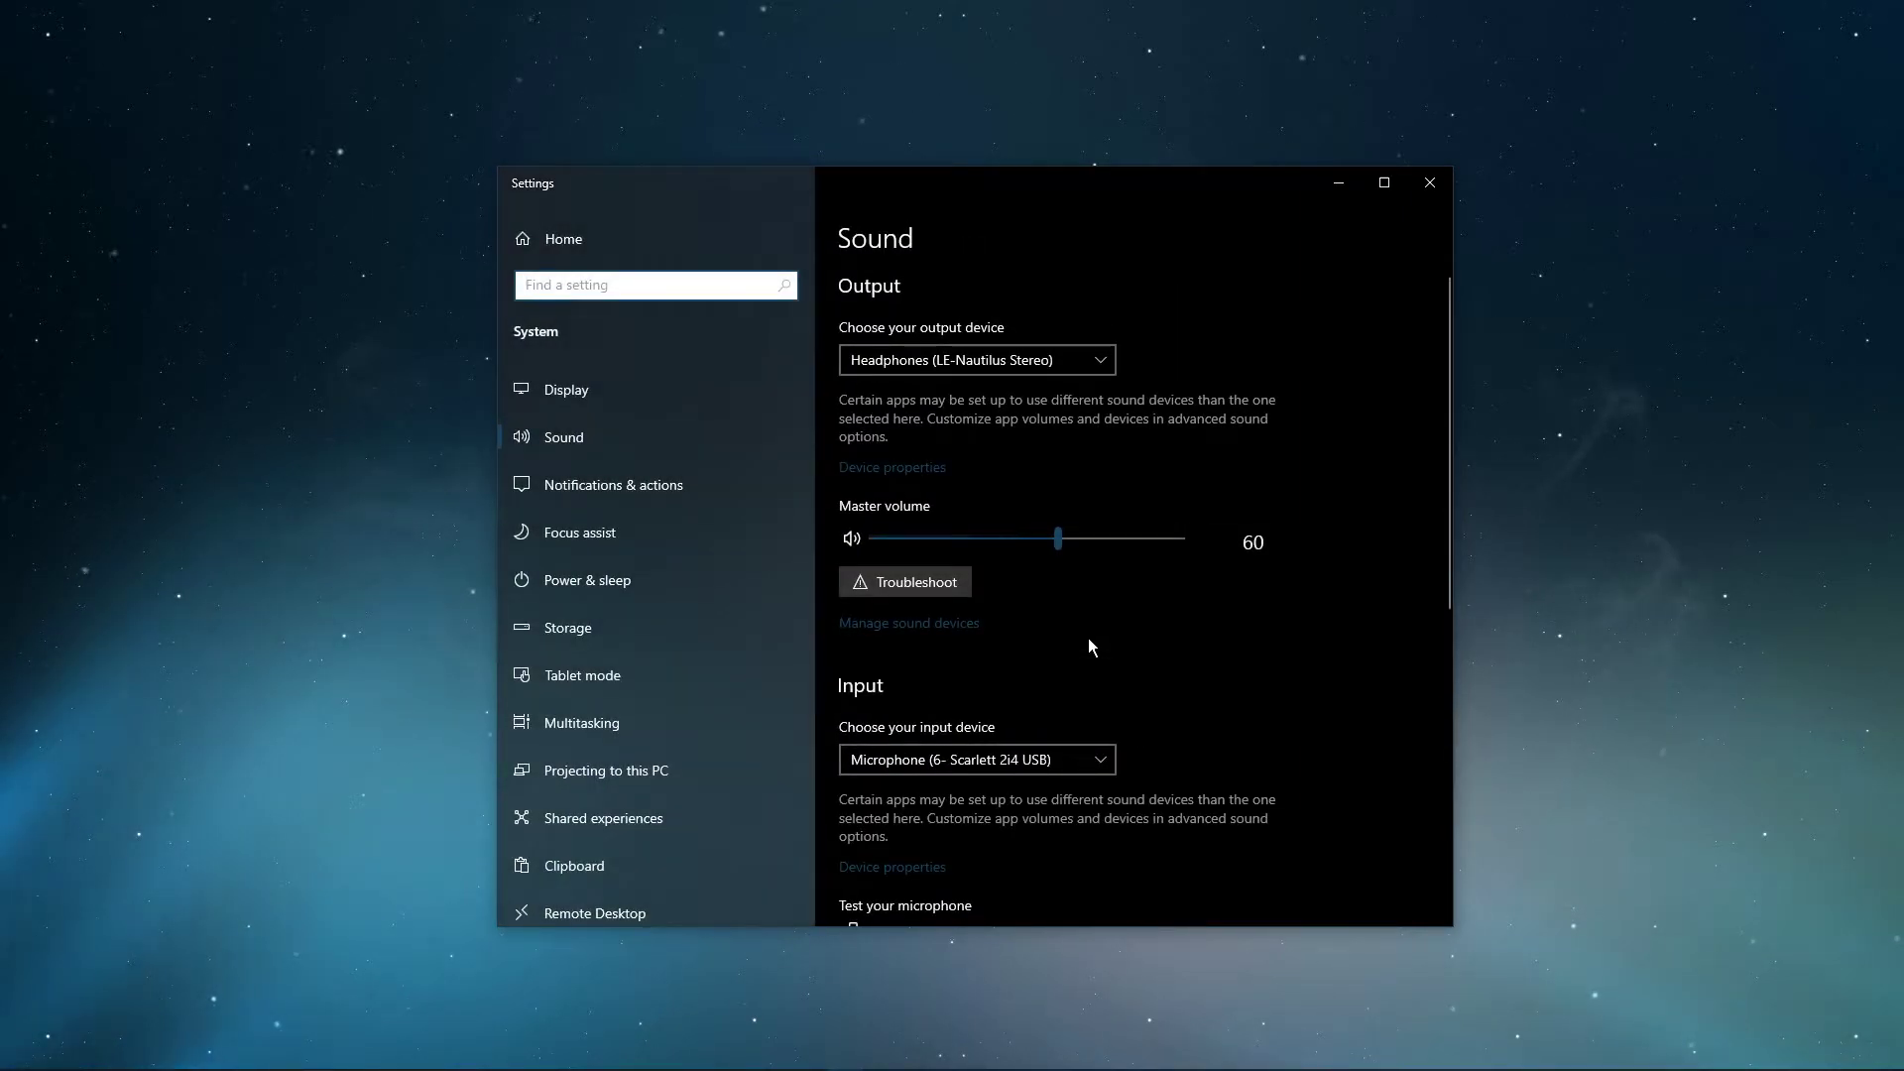
mouse_move(1446, 427)
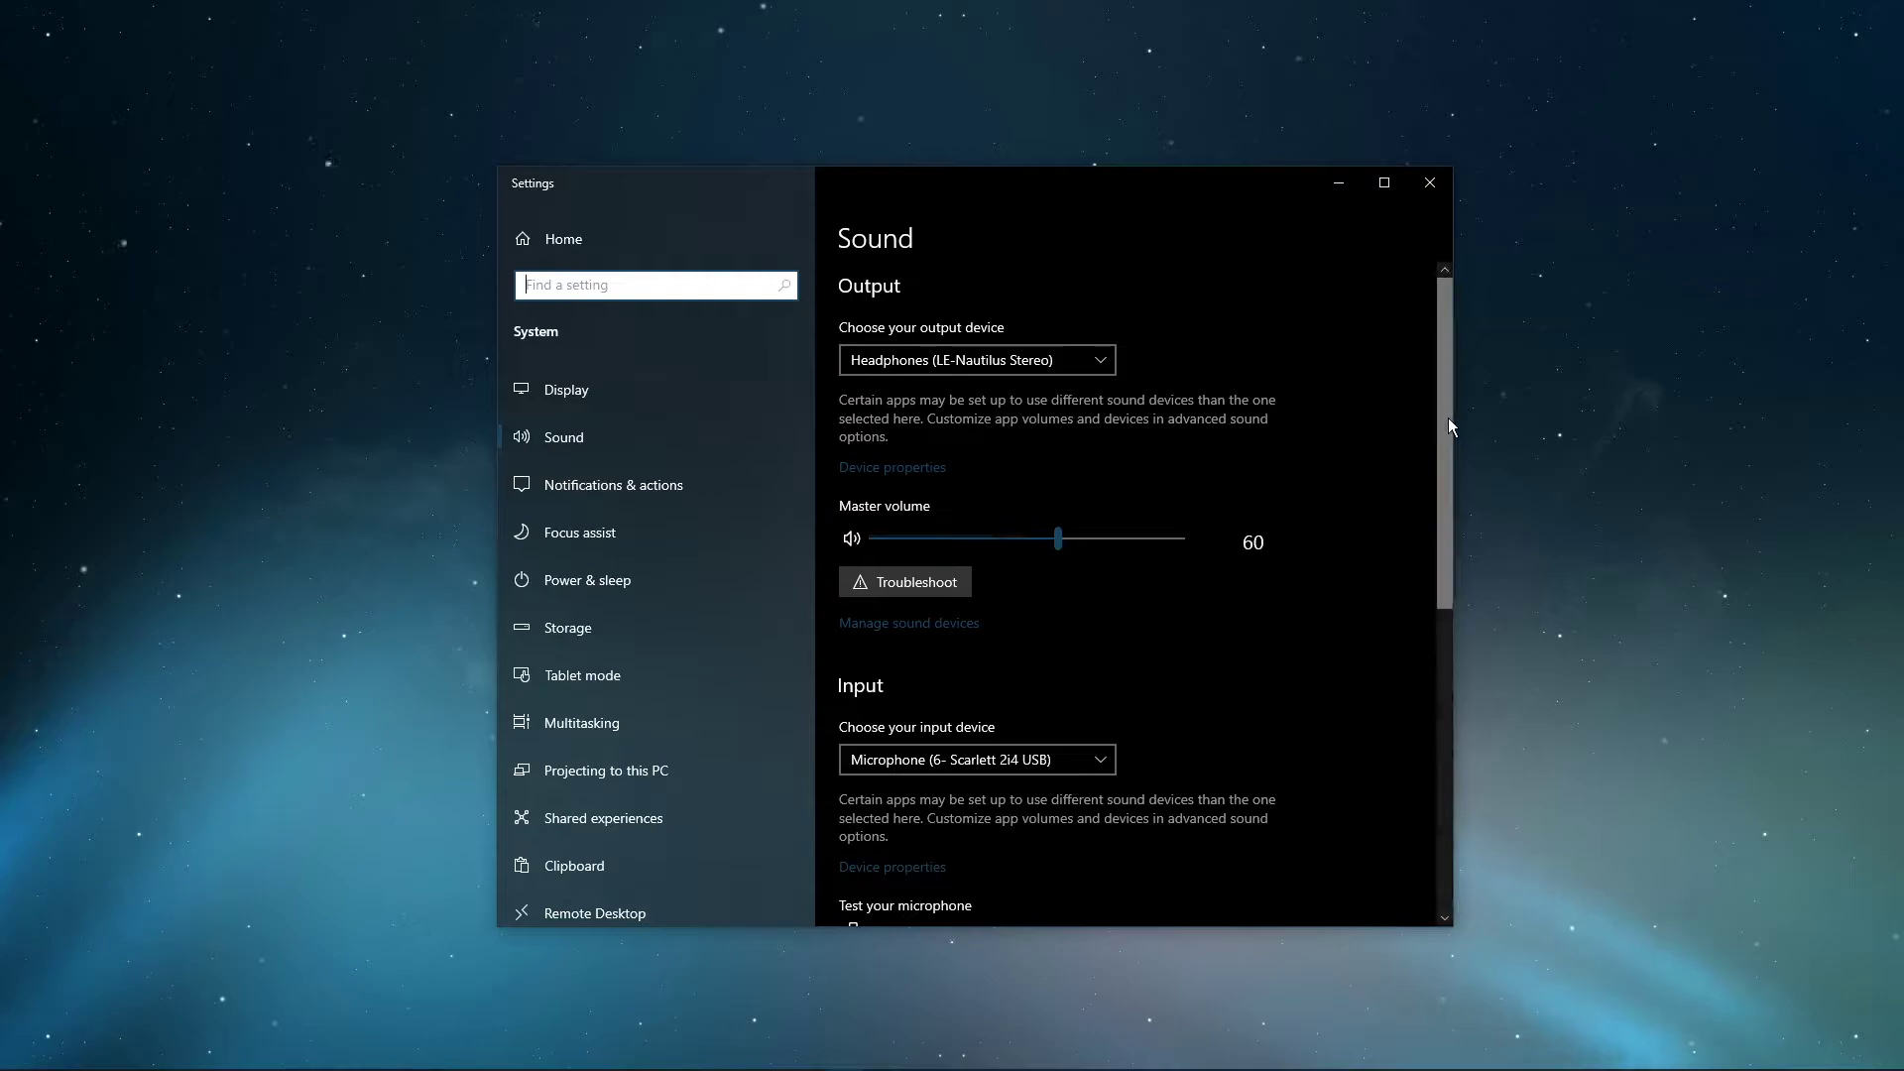
scroll(down, 3)
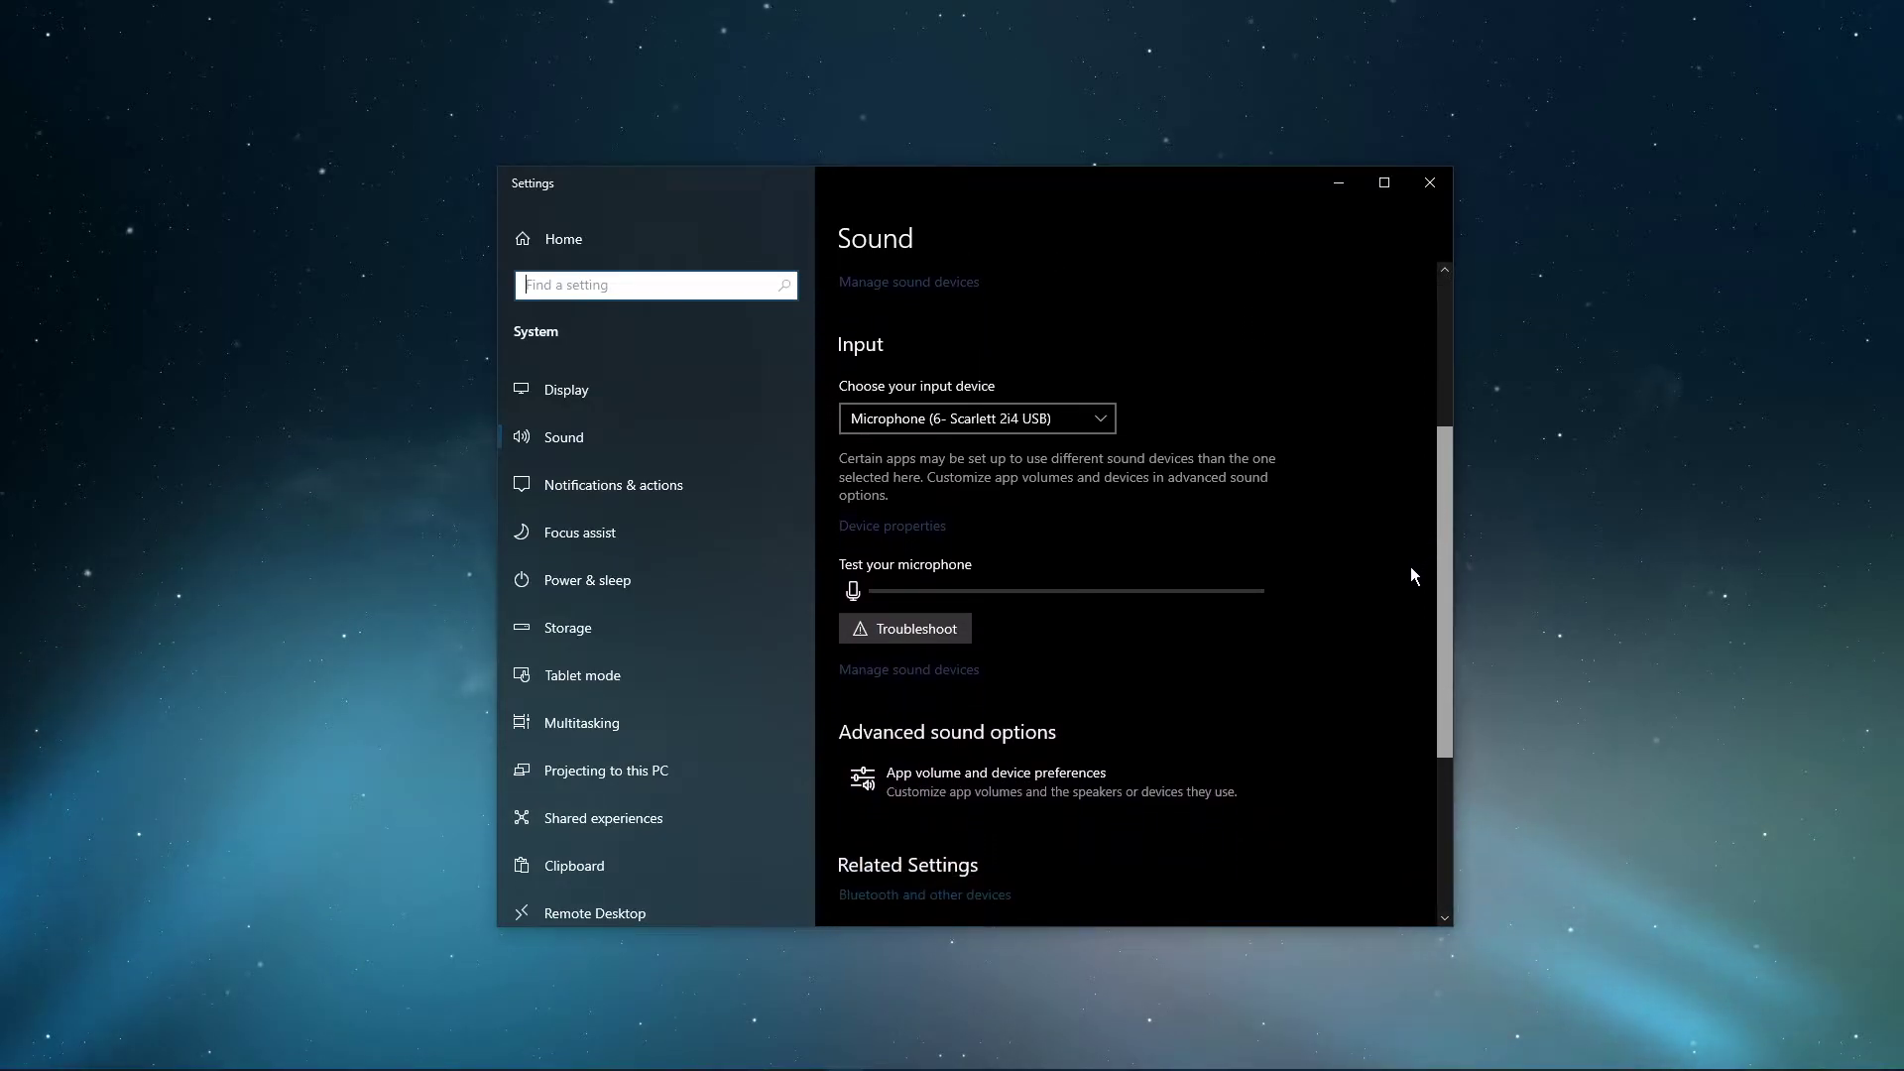
scroll(down, 3)
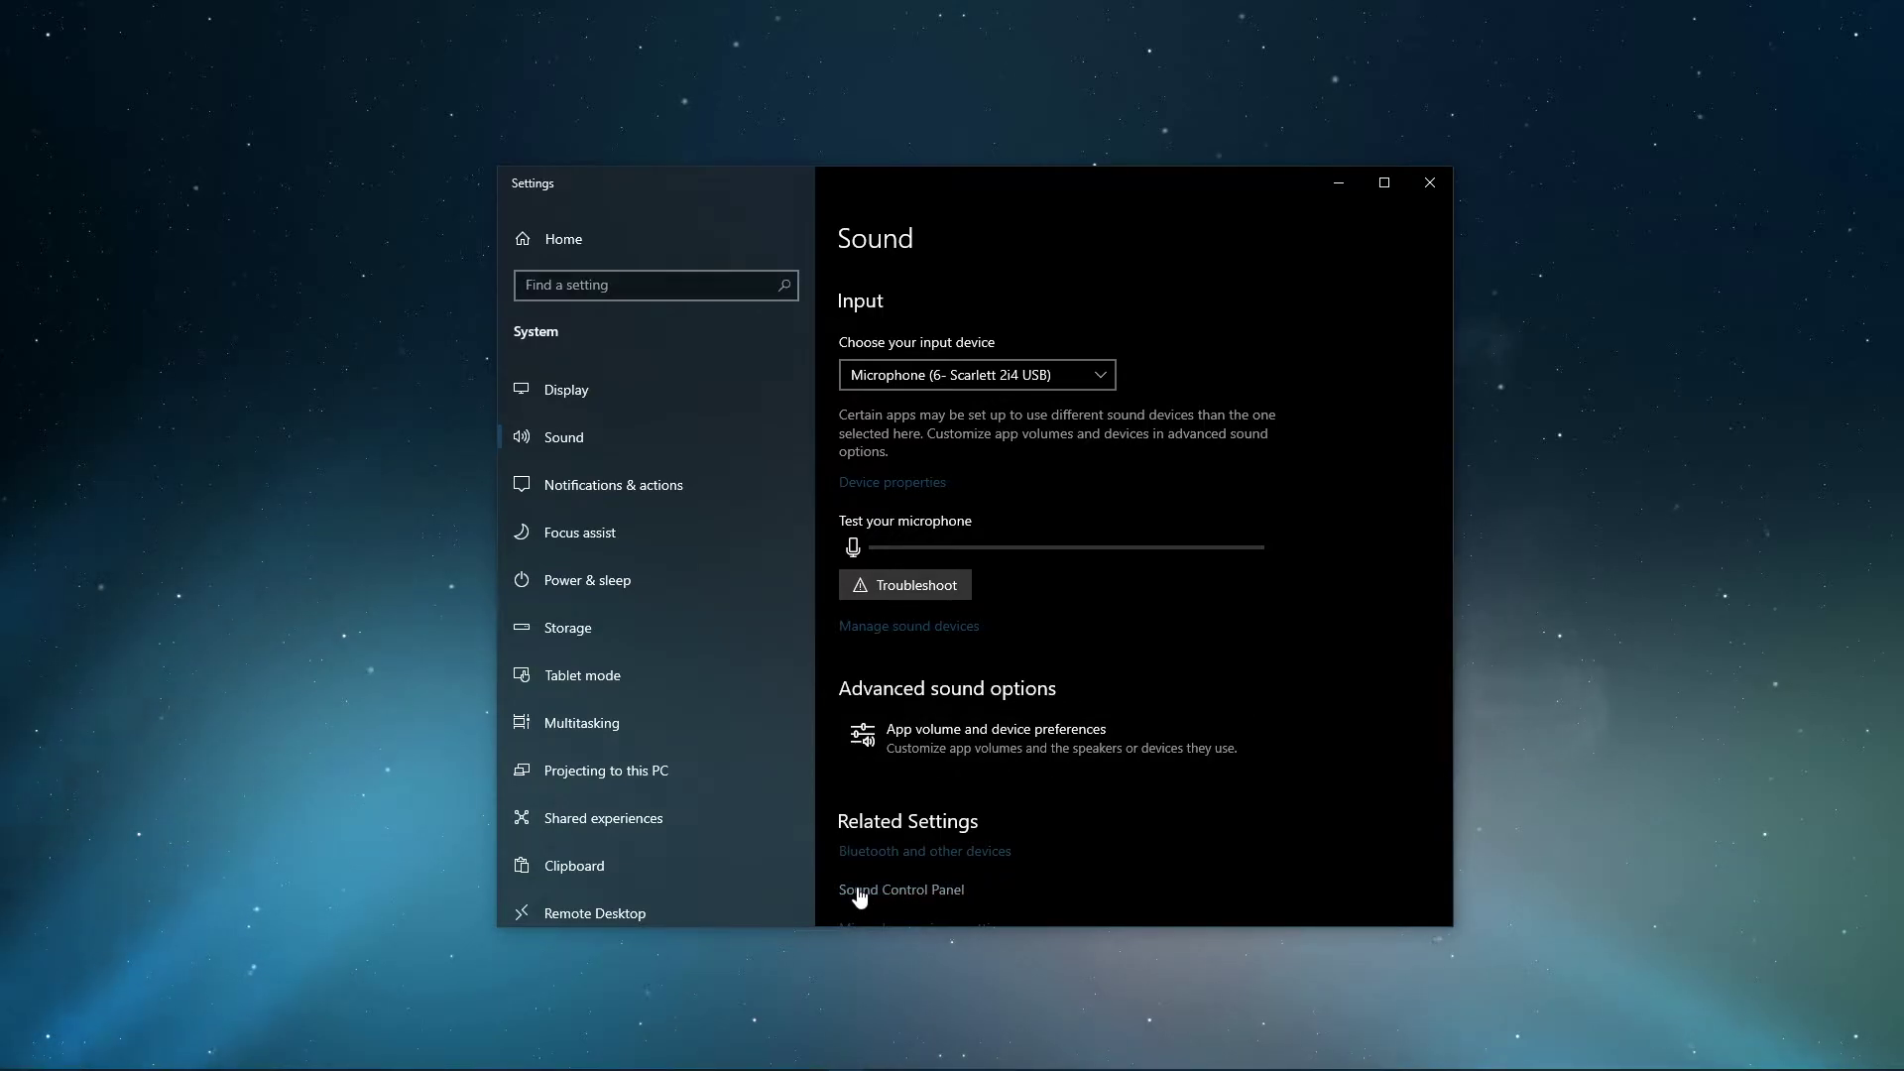
In Sound Control Panel, check the Headphones' left/right channel balance under Levels.
click(901, 889)
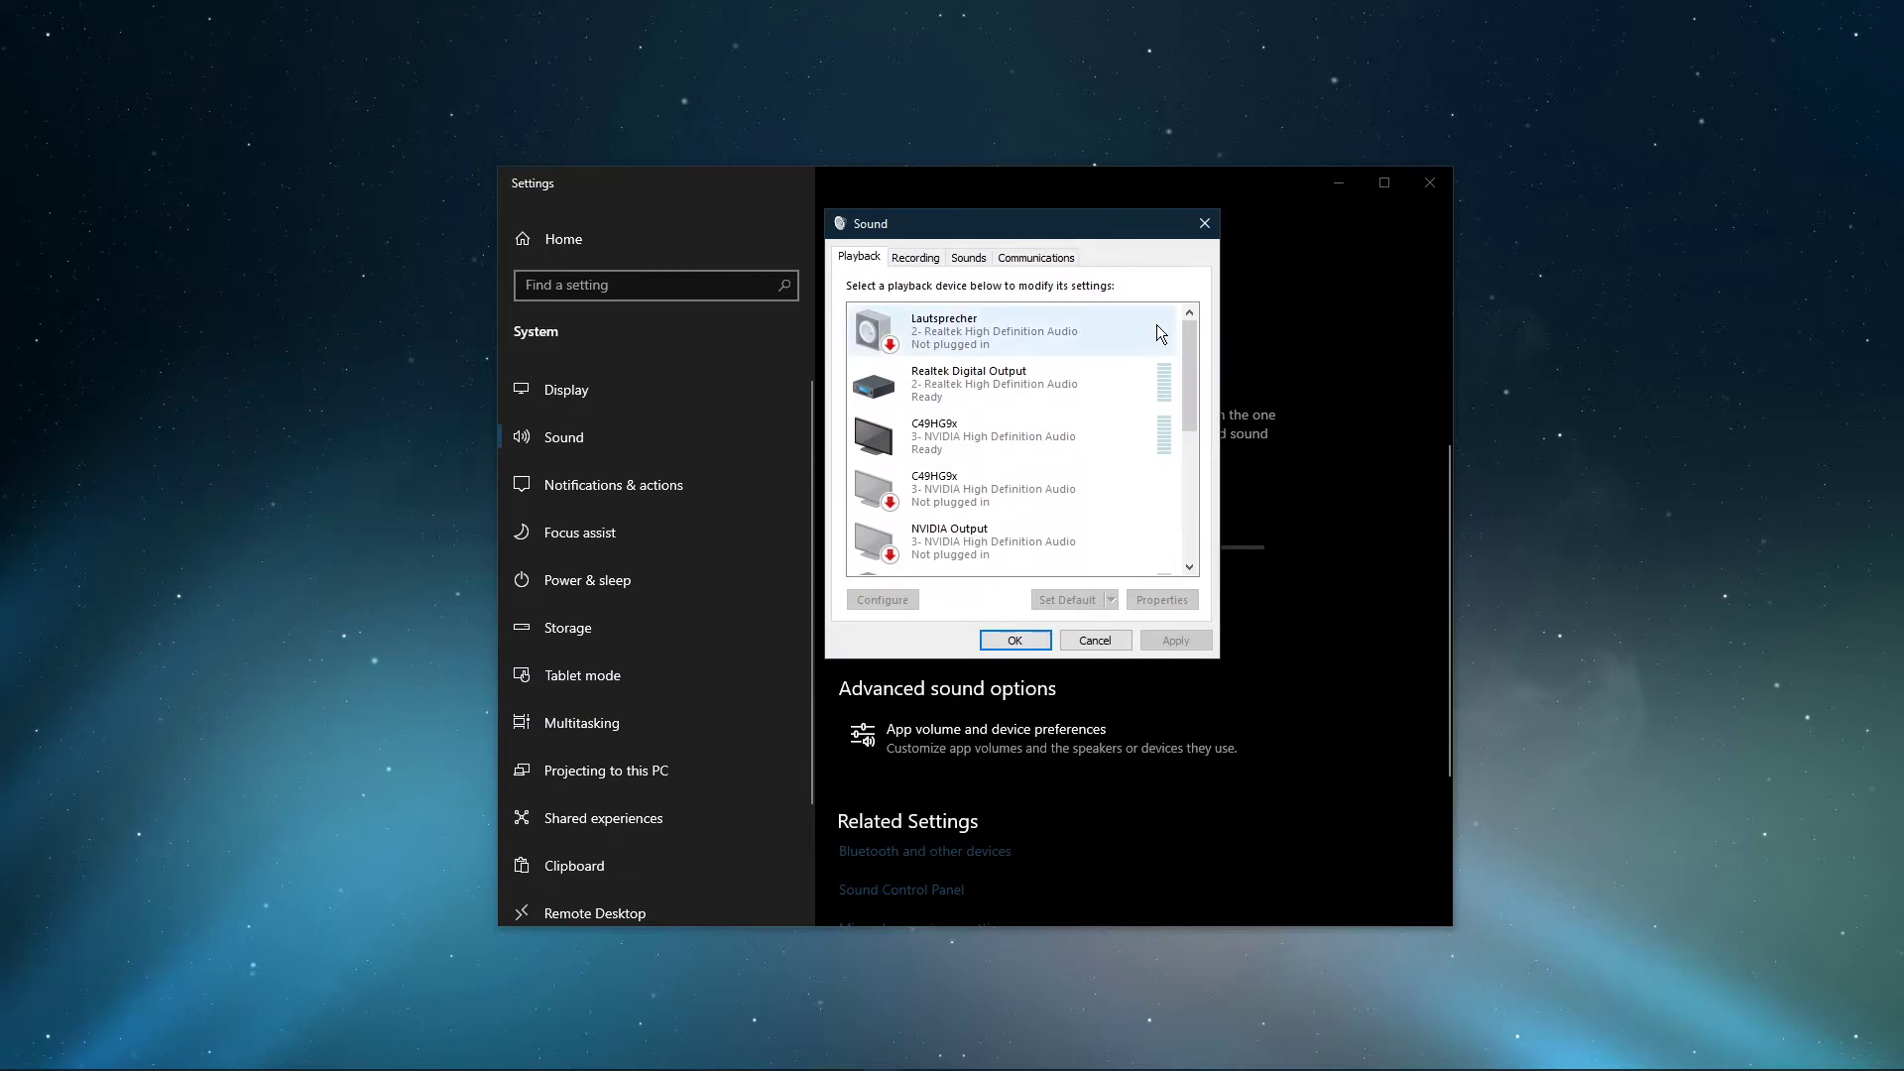
right_click(986, 396)
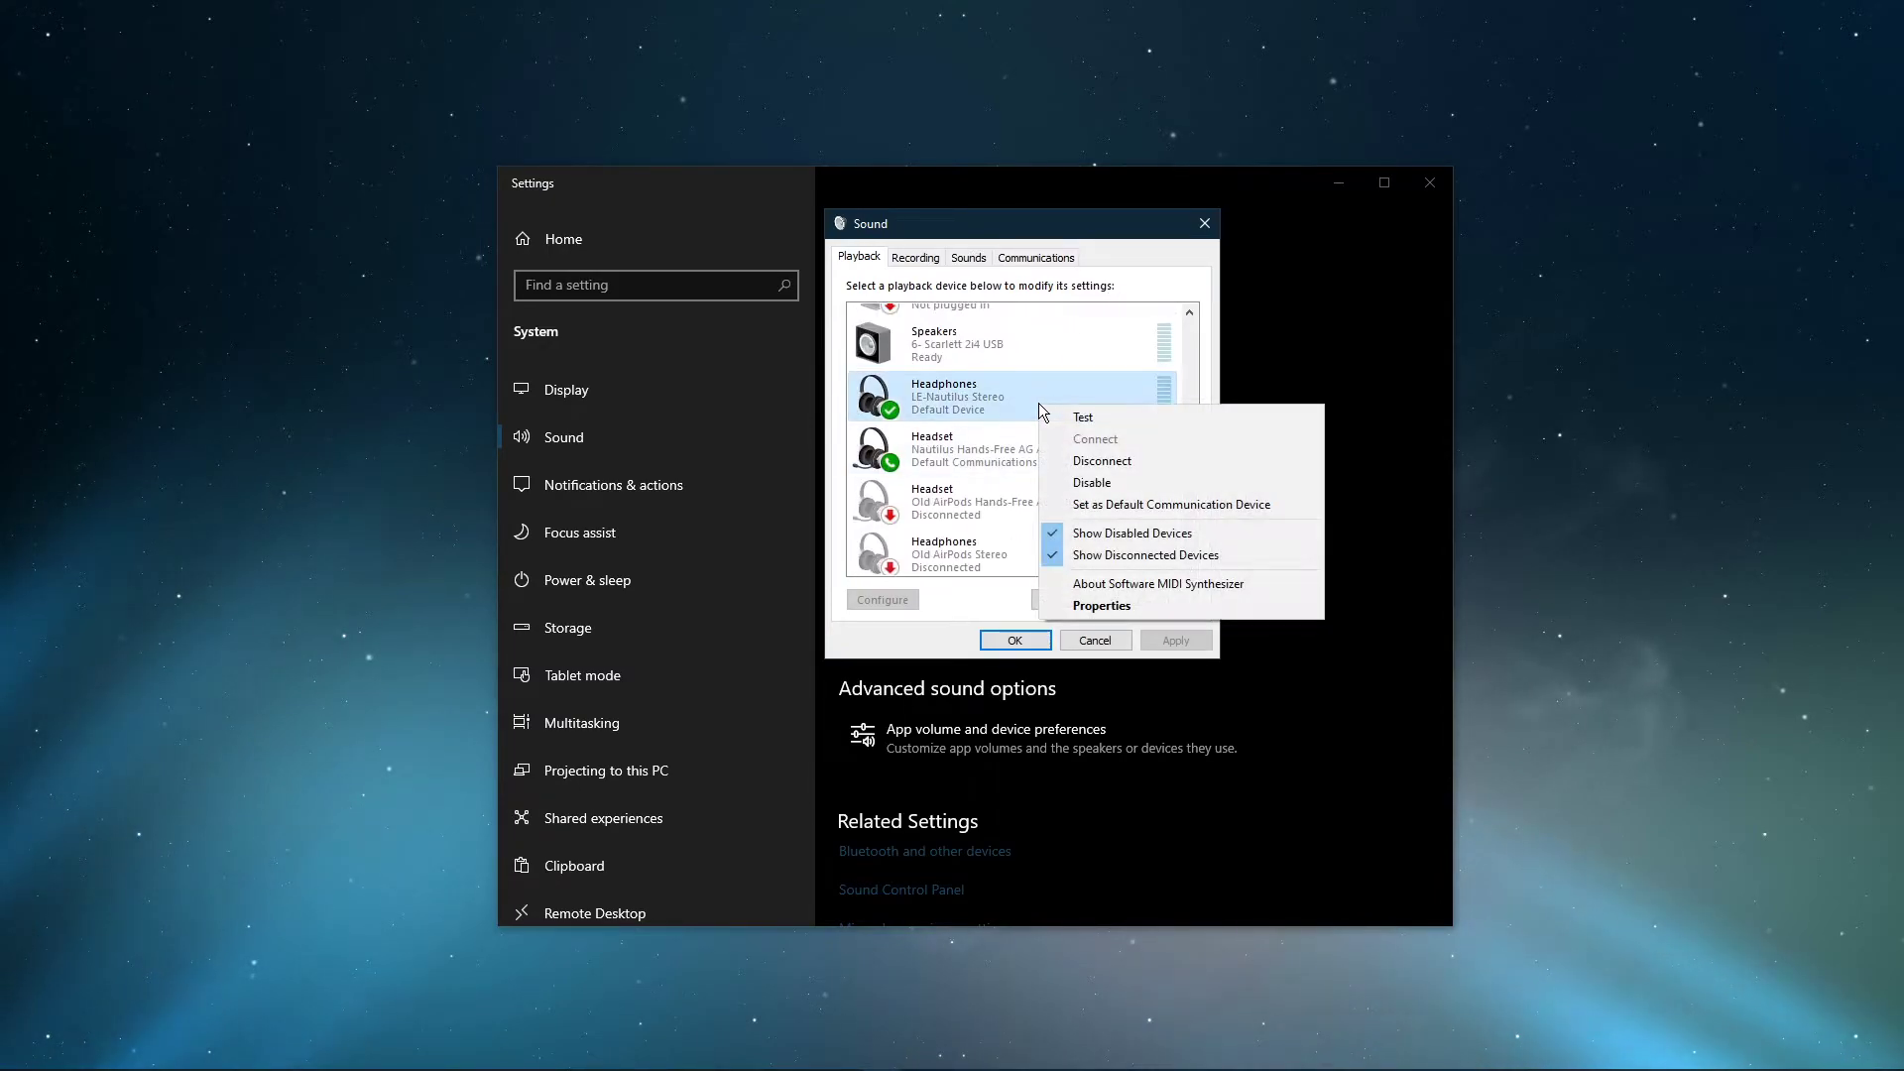
click(1101, 605)
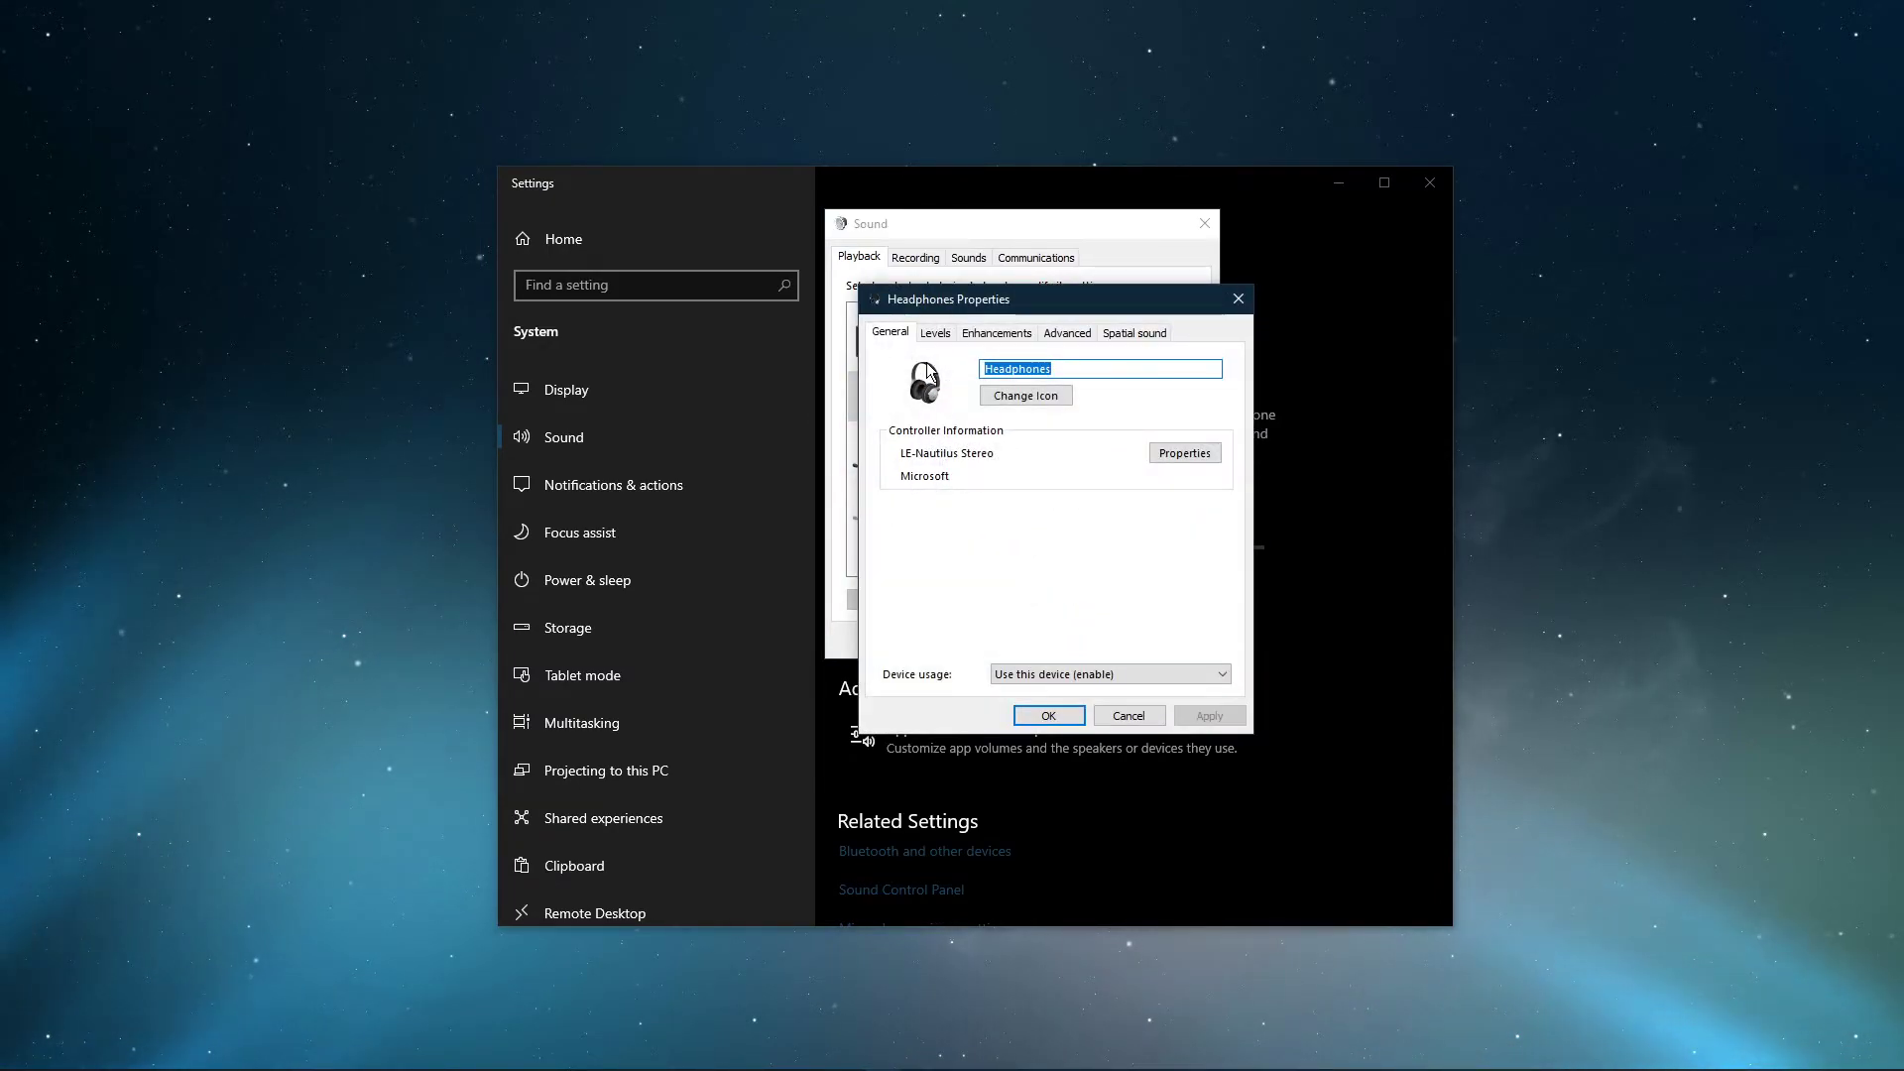
click(934, 331)
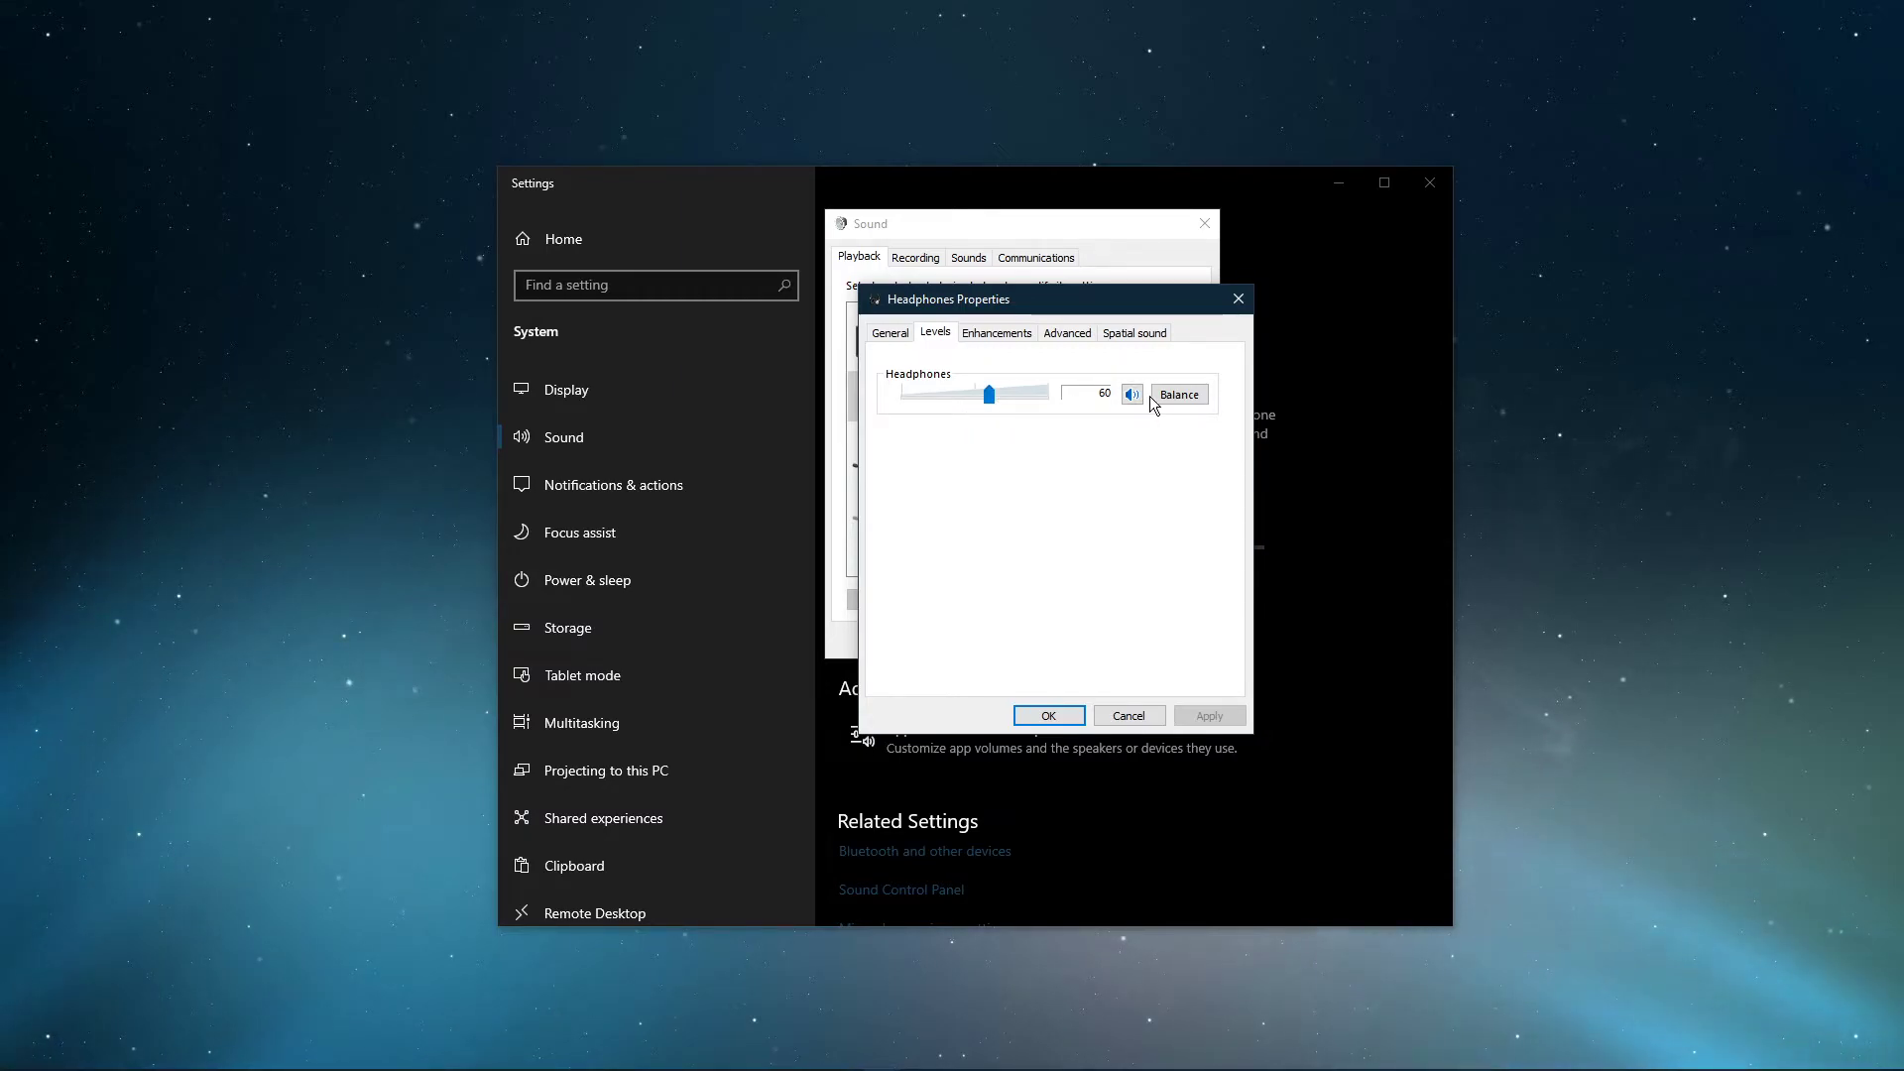
click(1176, 393)
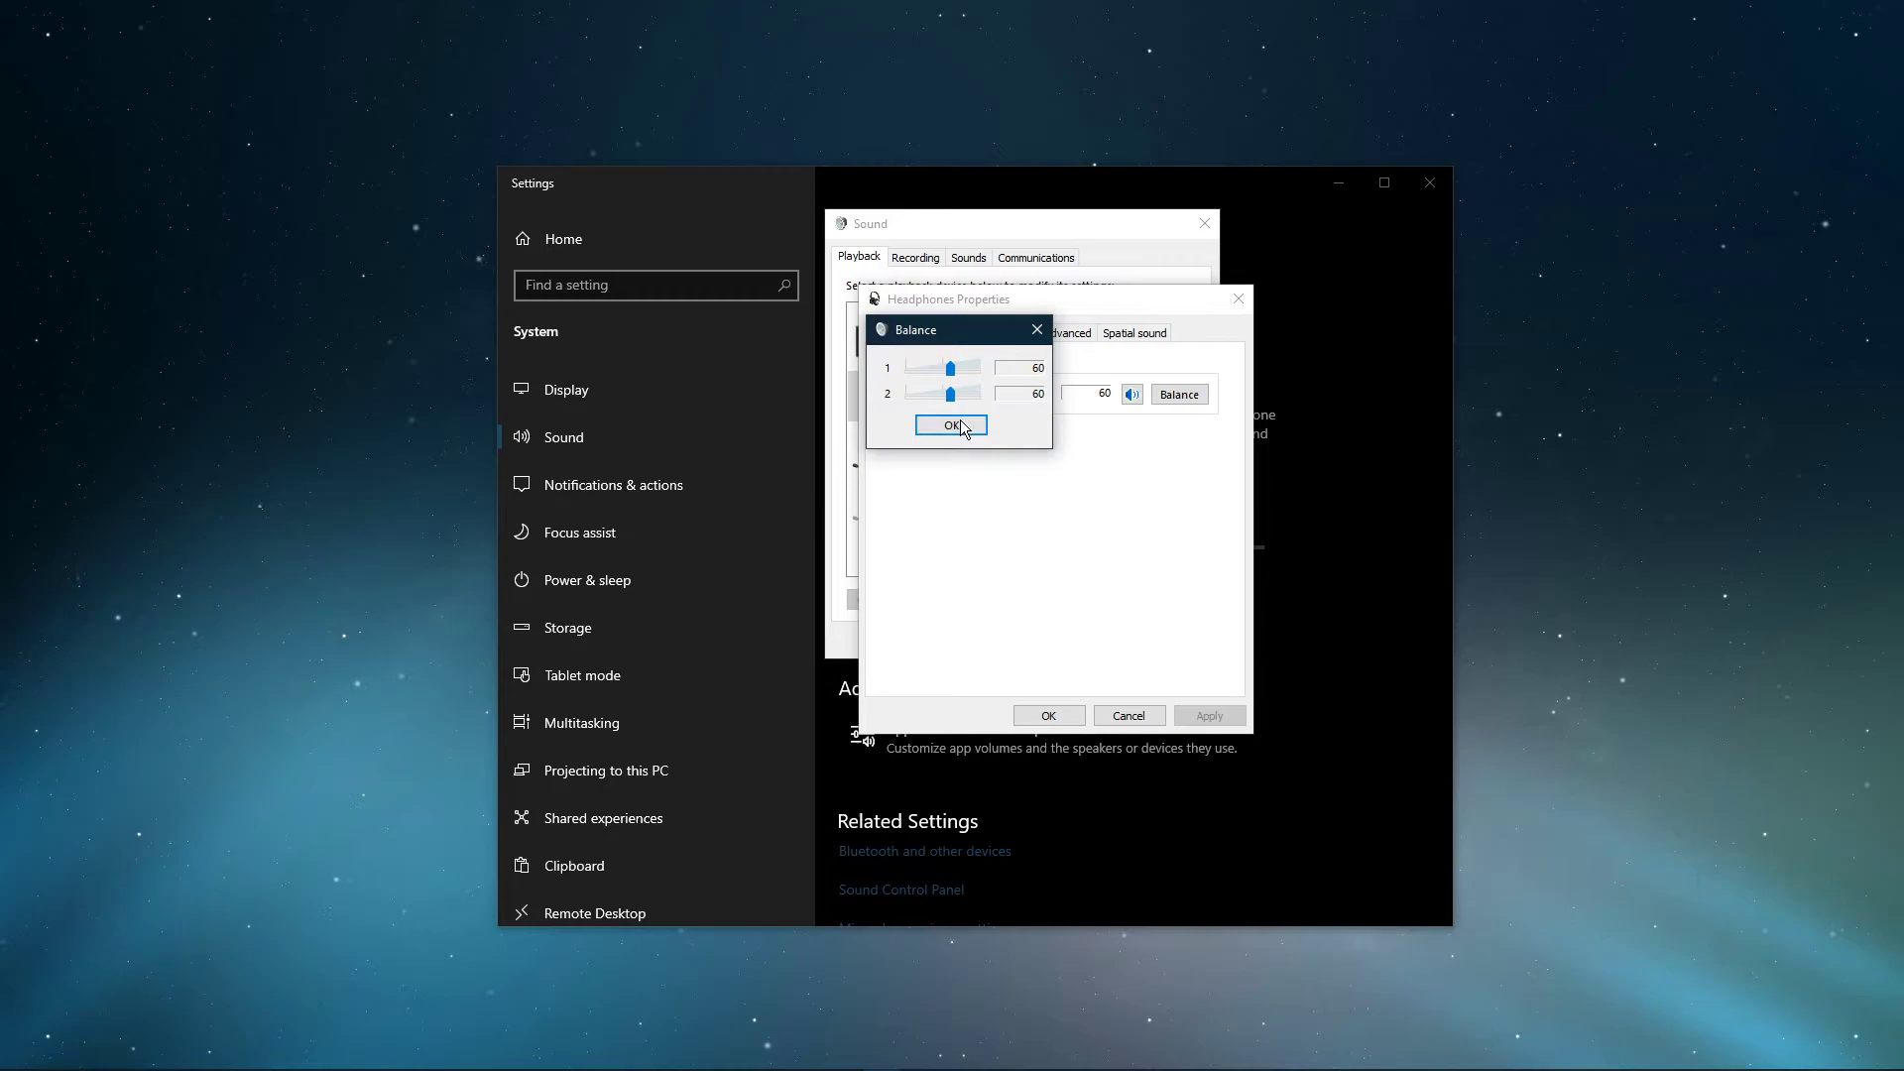
click(950, 424)
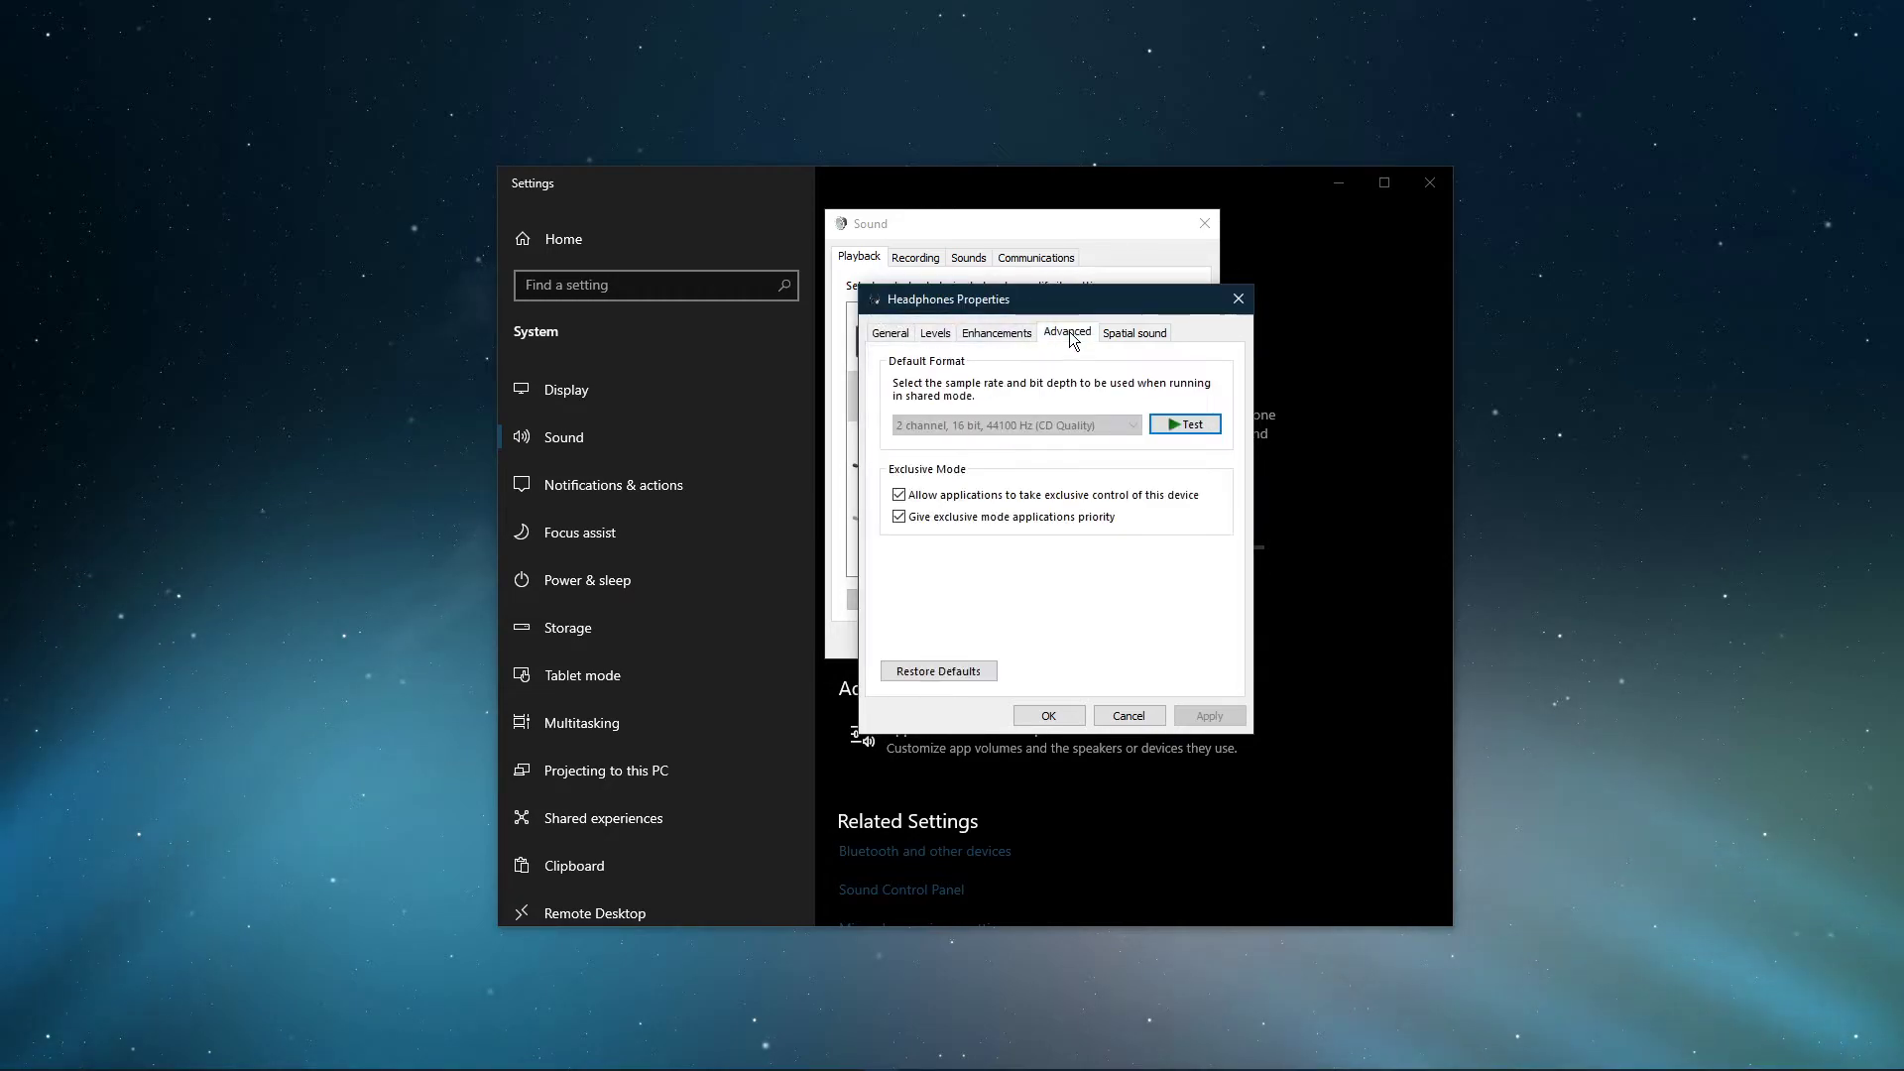
mouse_move(1016, 434)
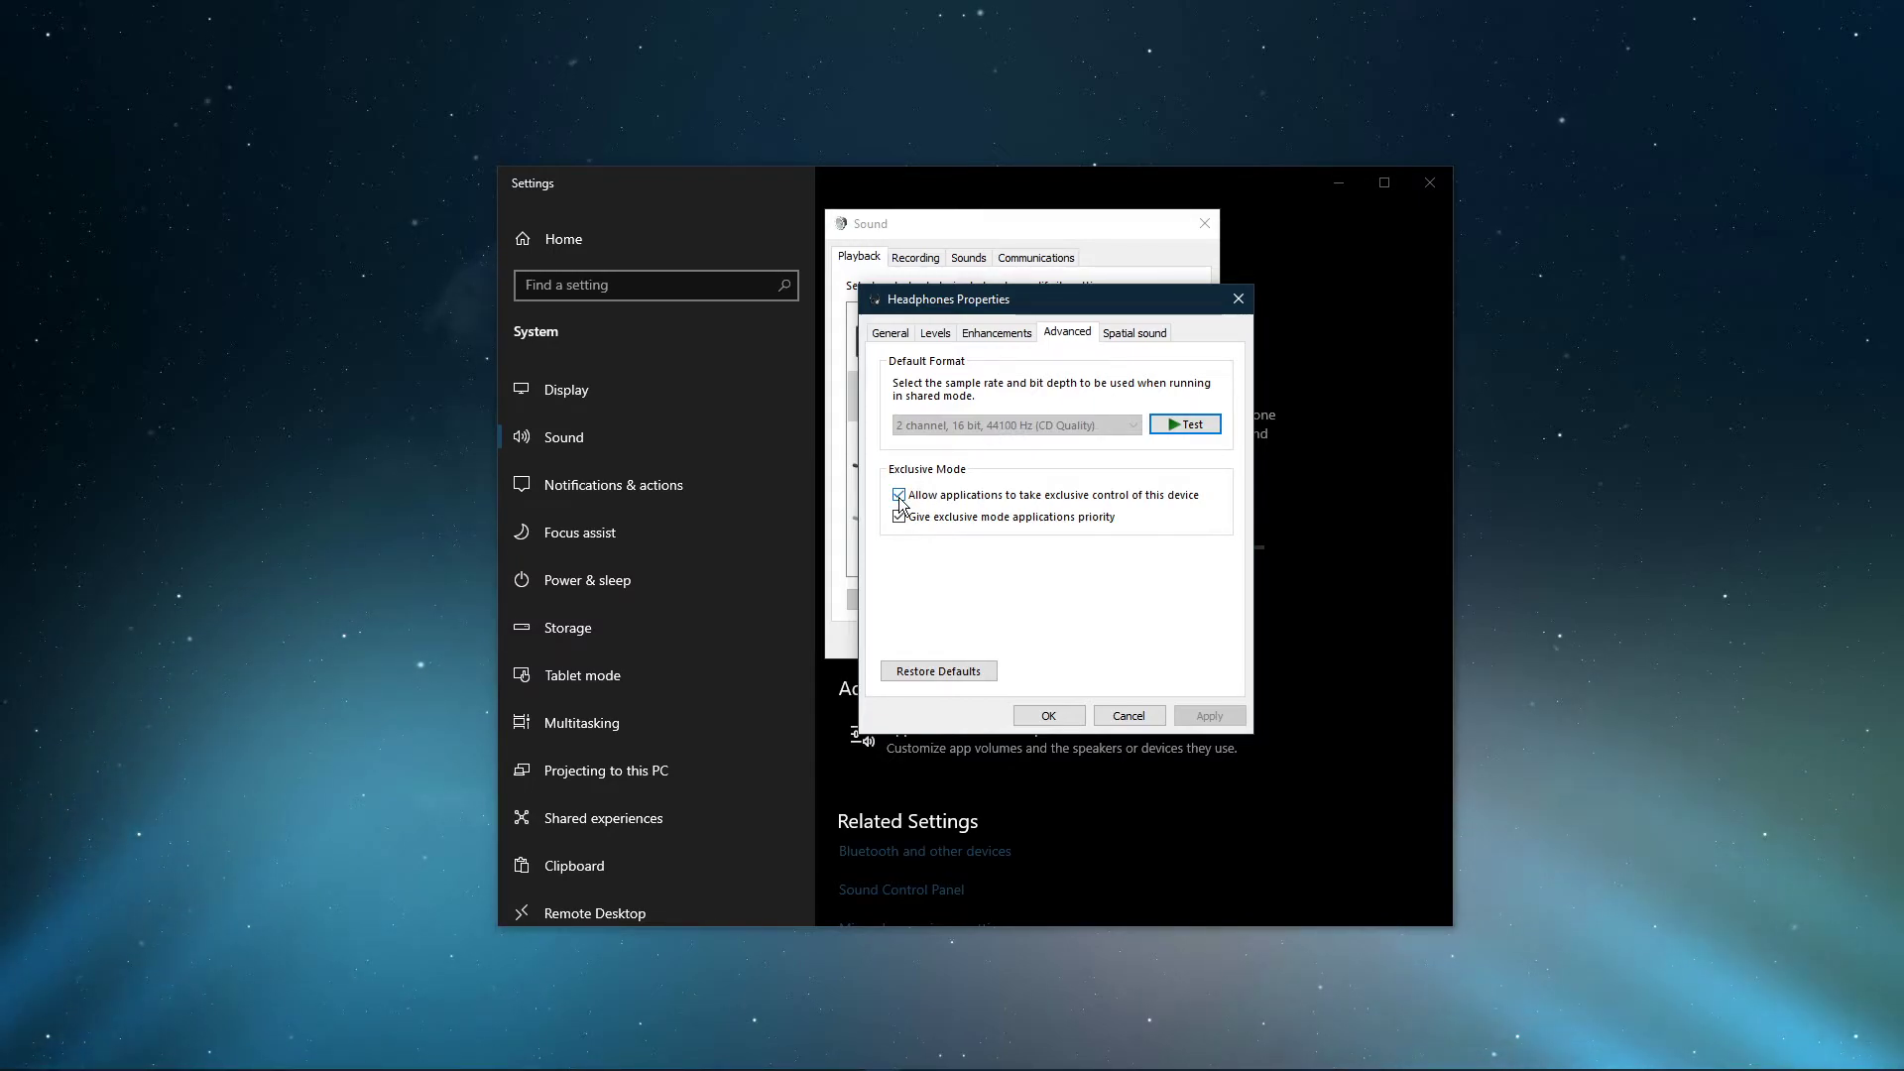
Review the Headphones' Exclusive Mode settings under Advanced, then close the properties and Sound windows.
click(900, 494)
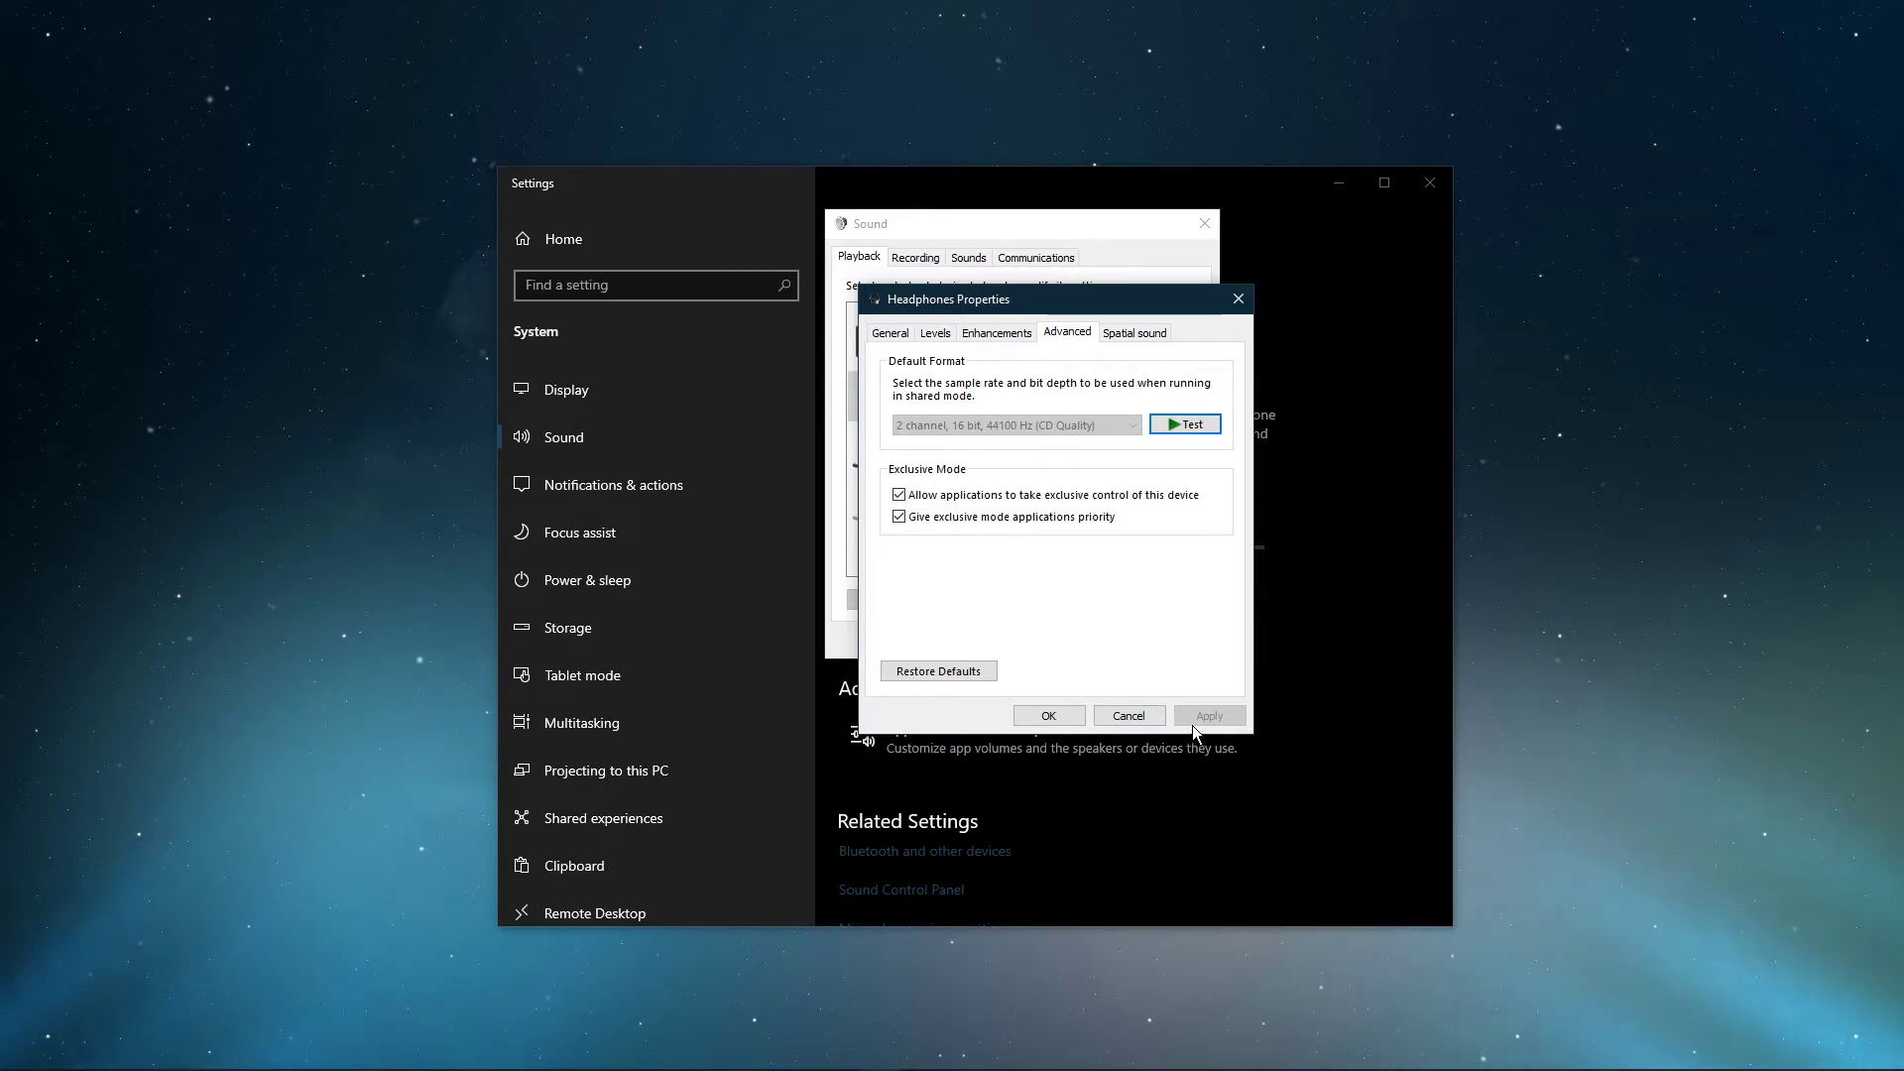
click(1047, 714)
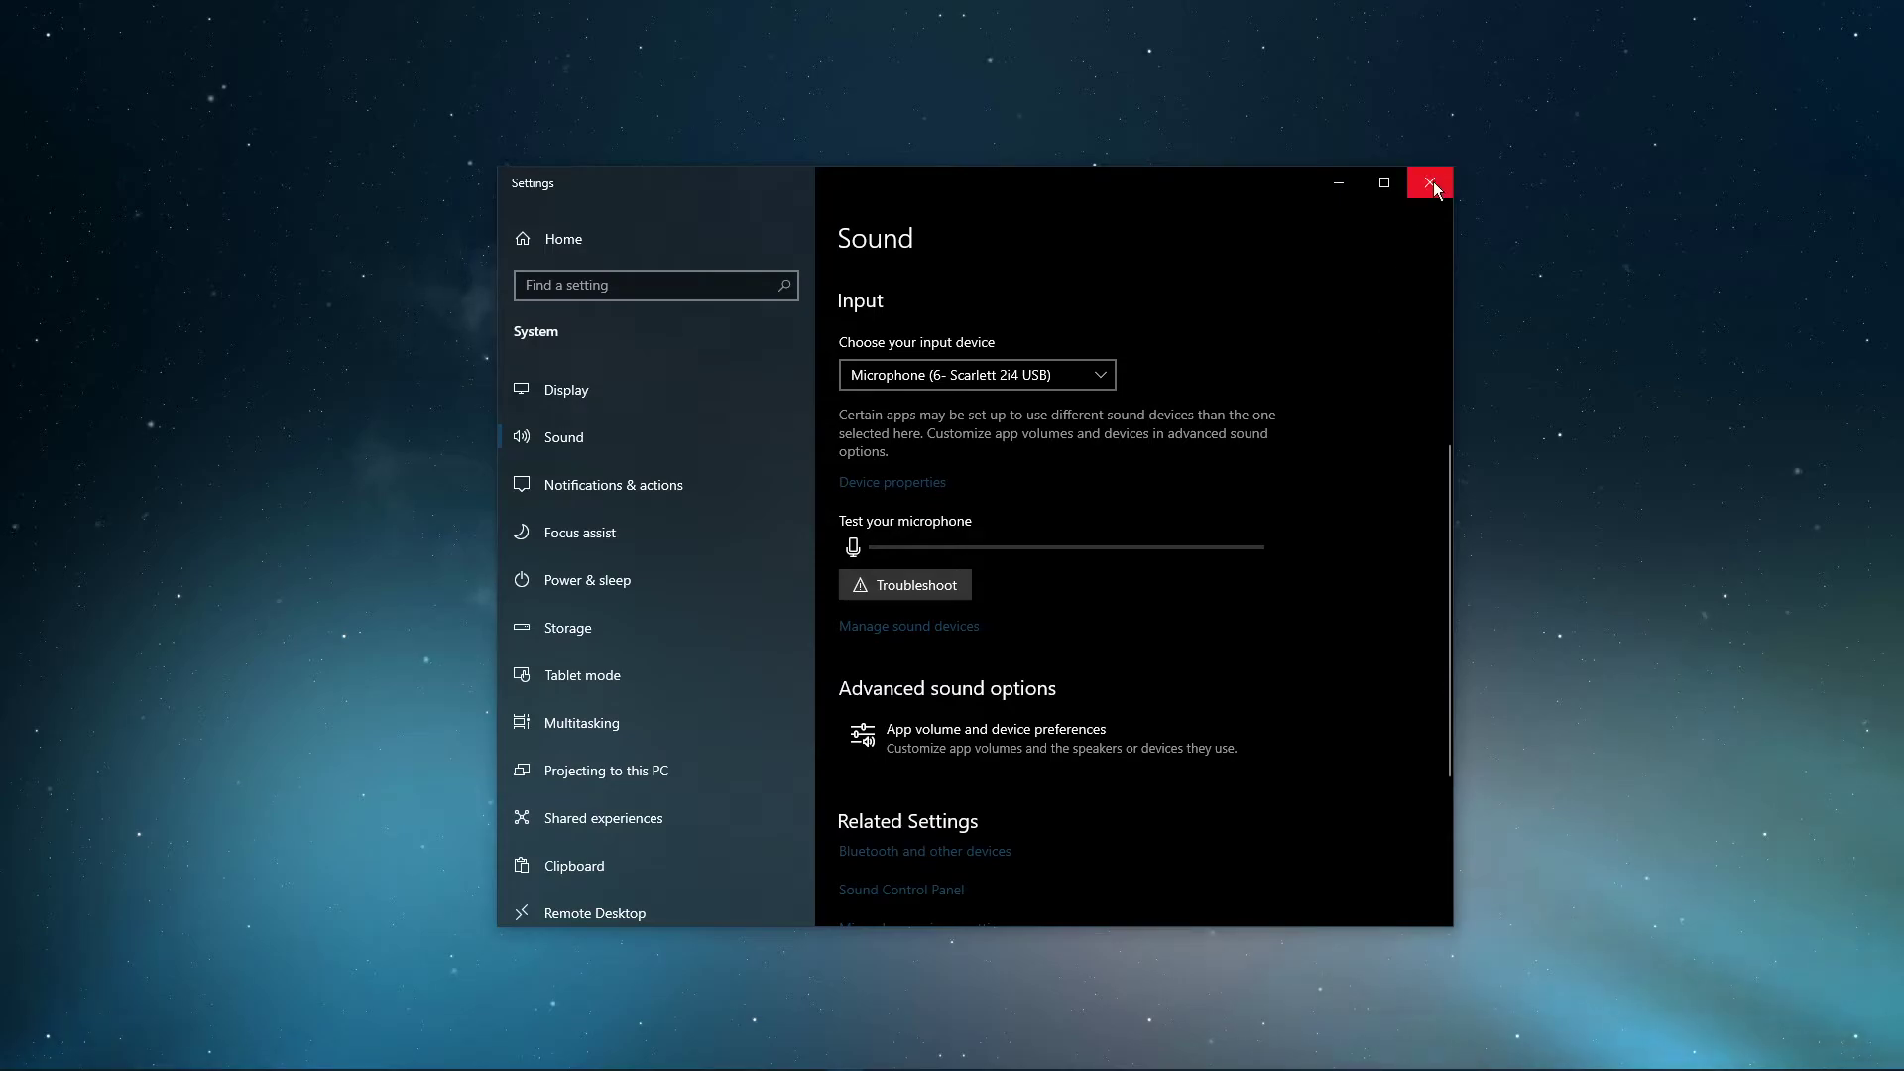
Close Settings and start a driver update for Headset (Nautilus Hands-Free AG Audio) in Device Manager.
click(1430, 182)
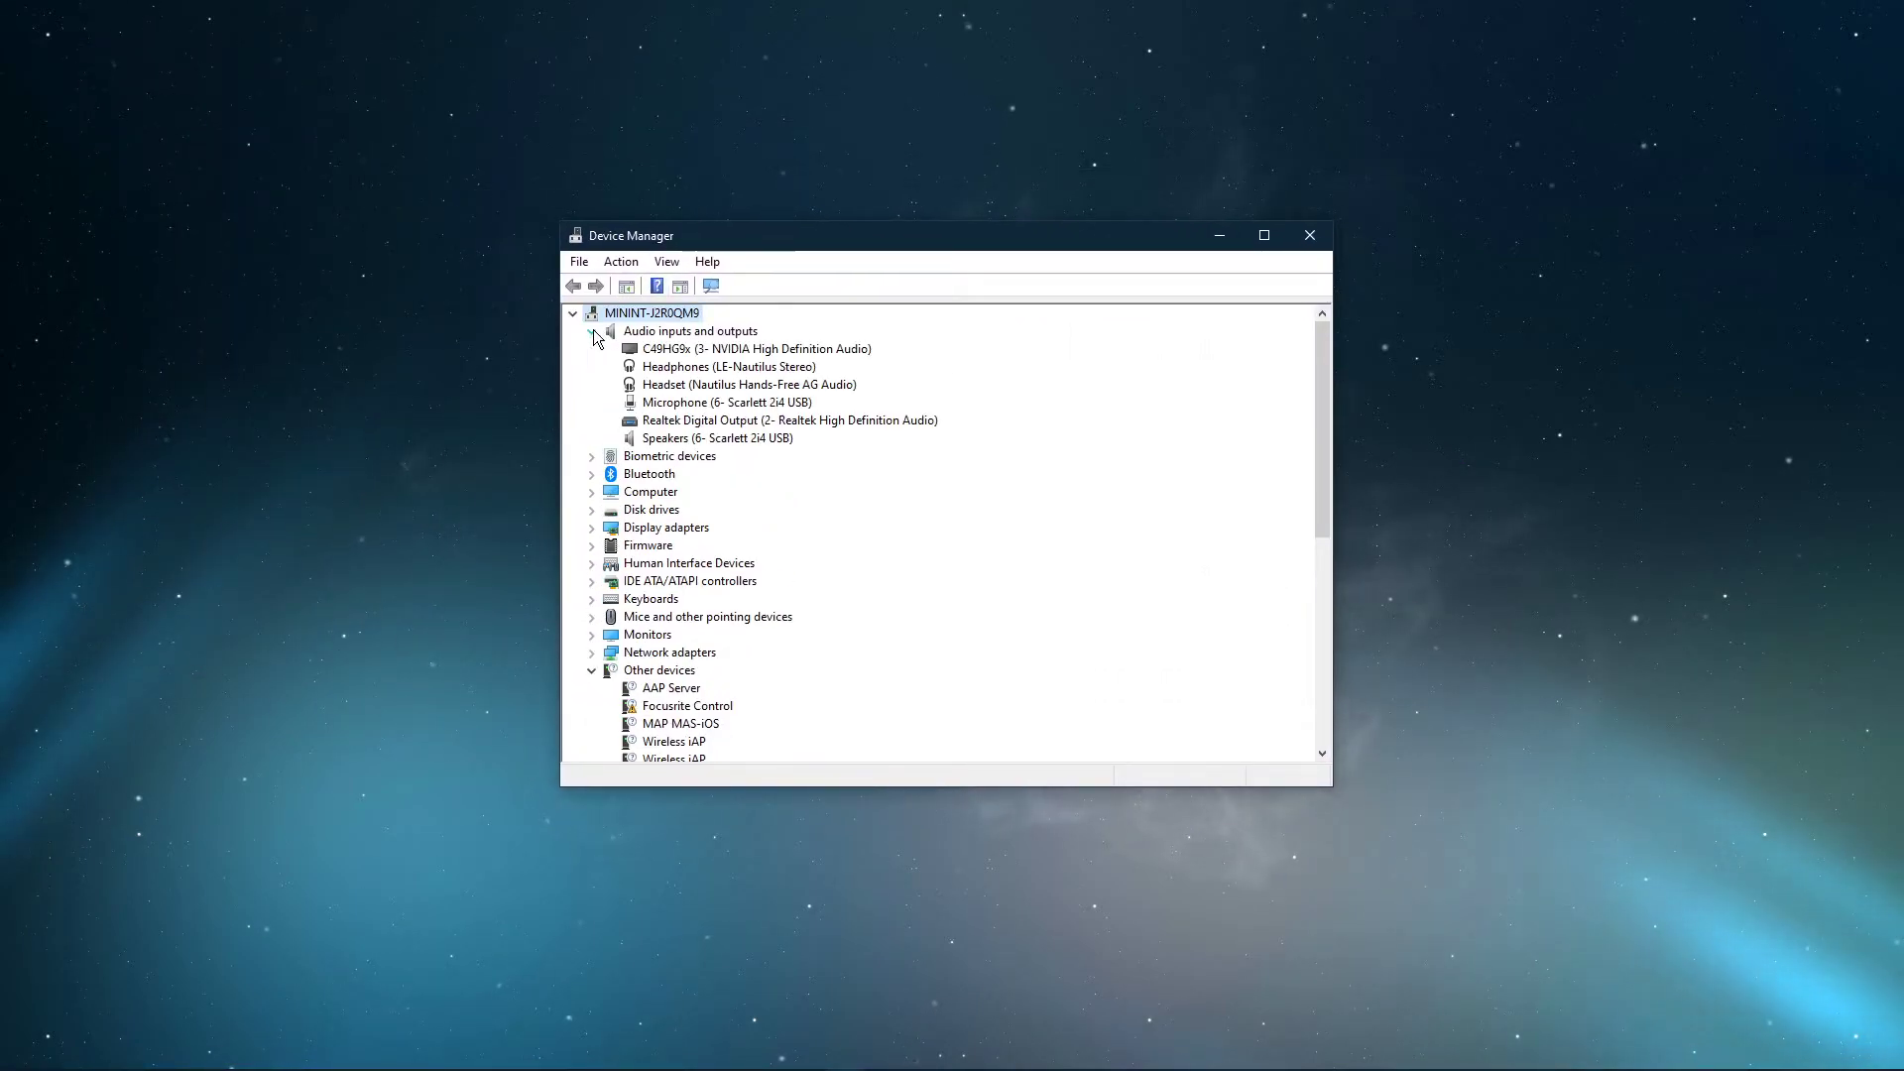
click(749, 383)
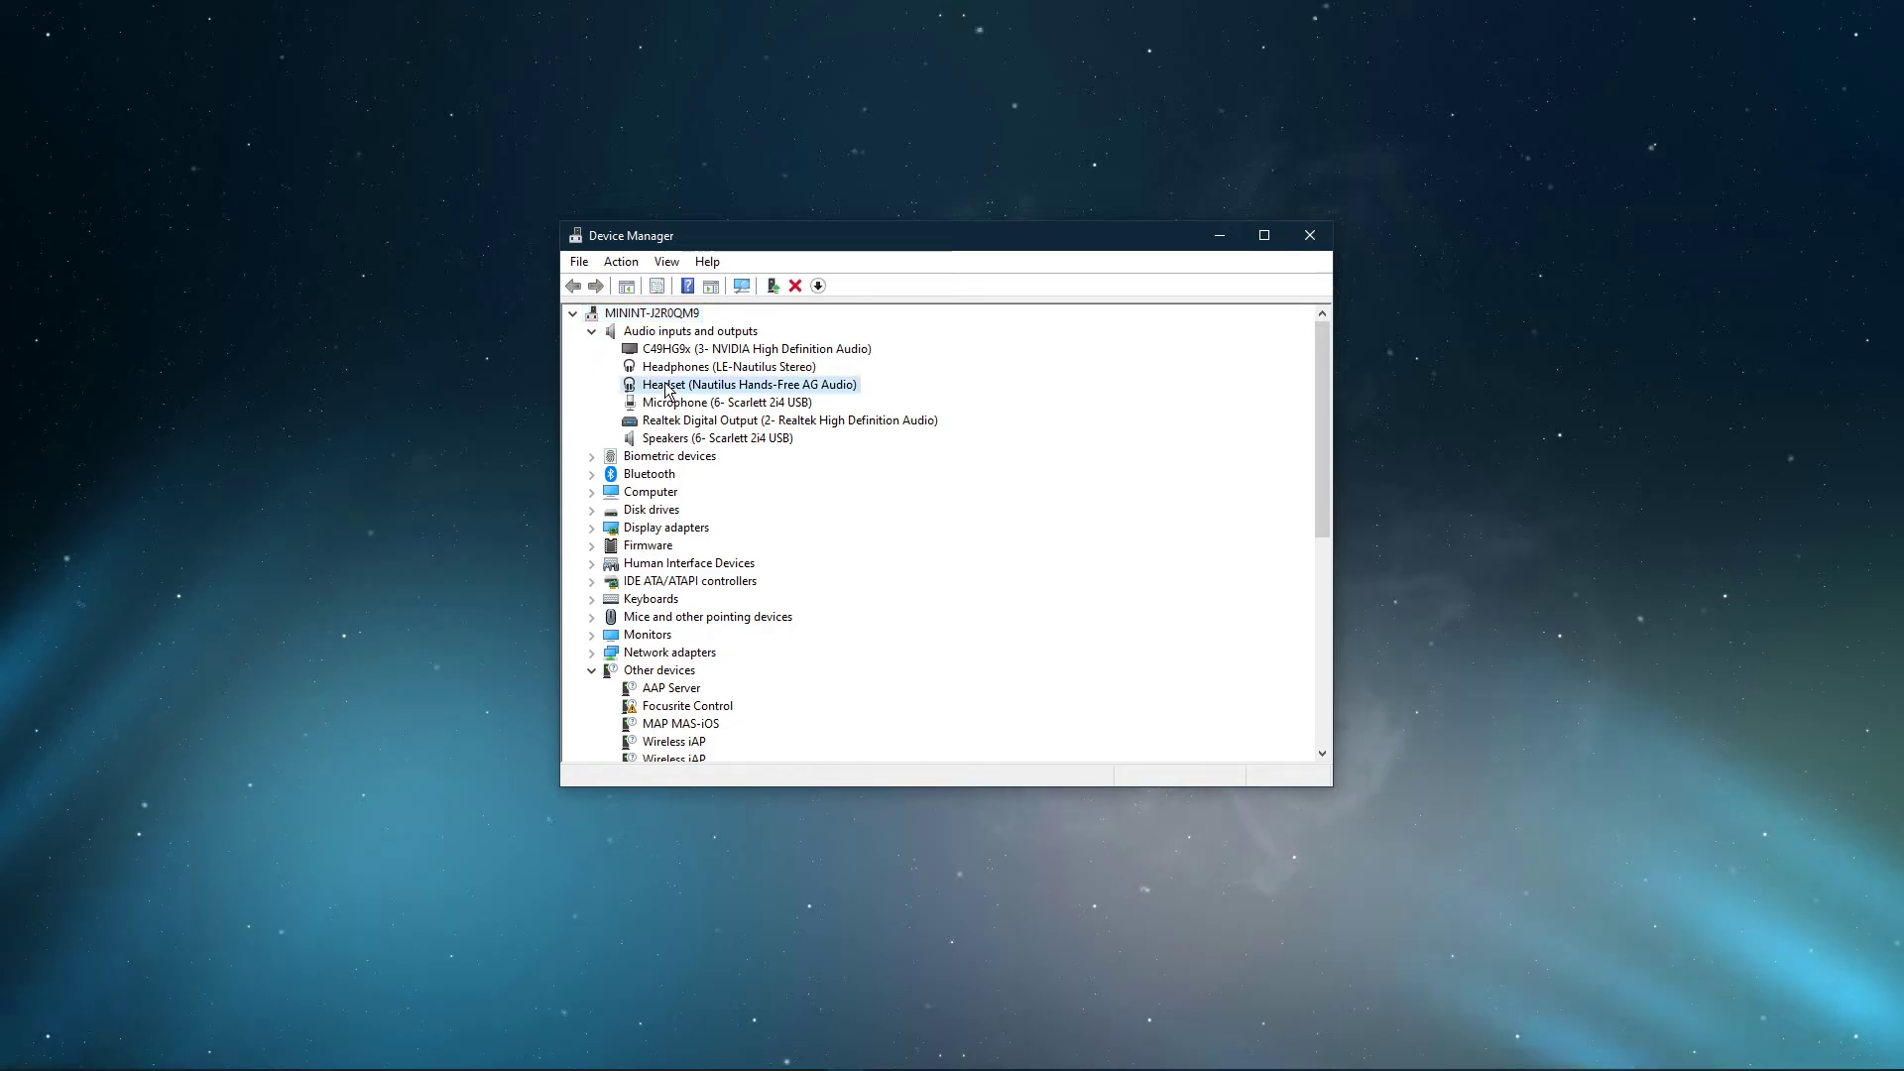
right_click(748, 382)
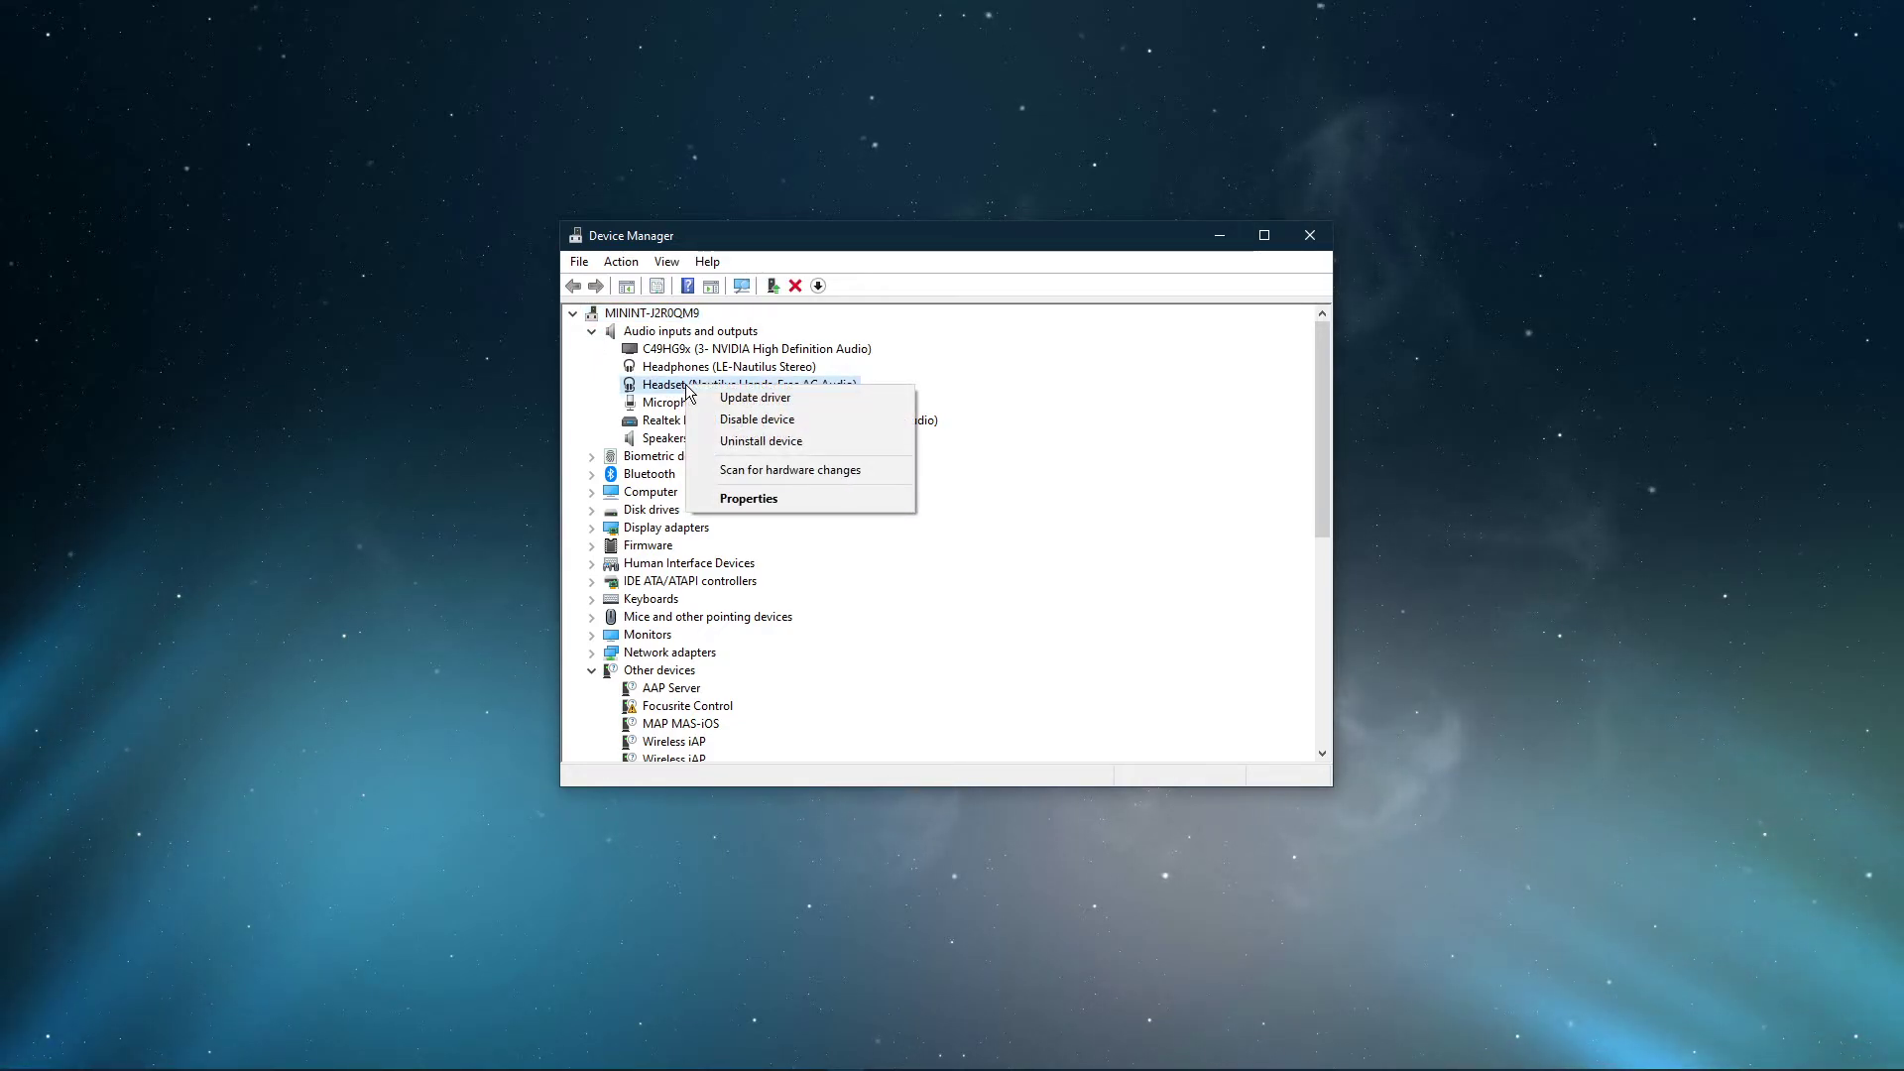
click(754, 397)
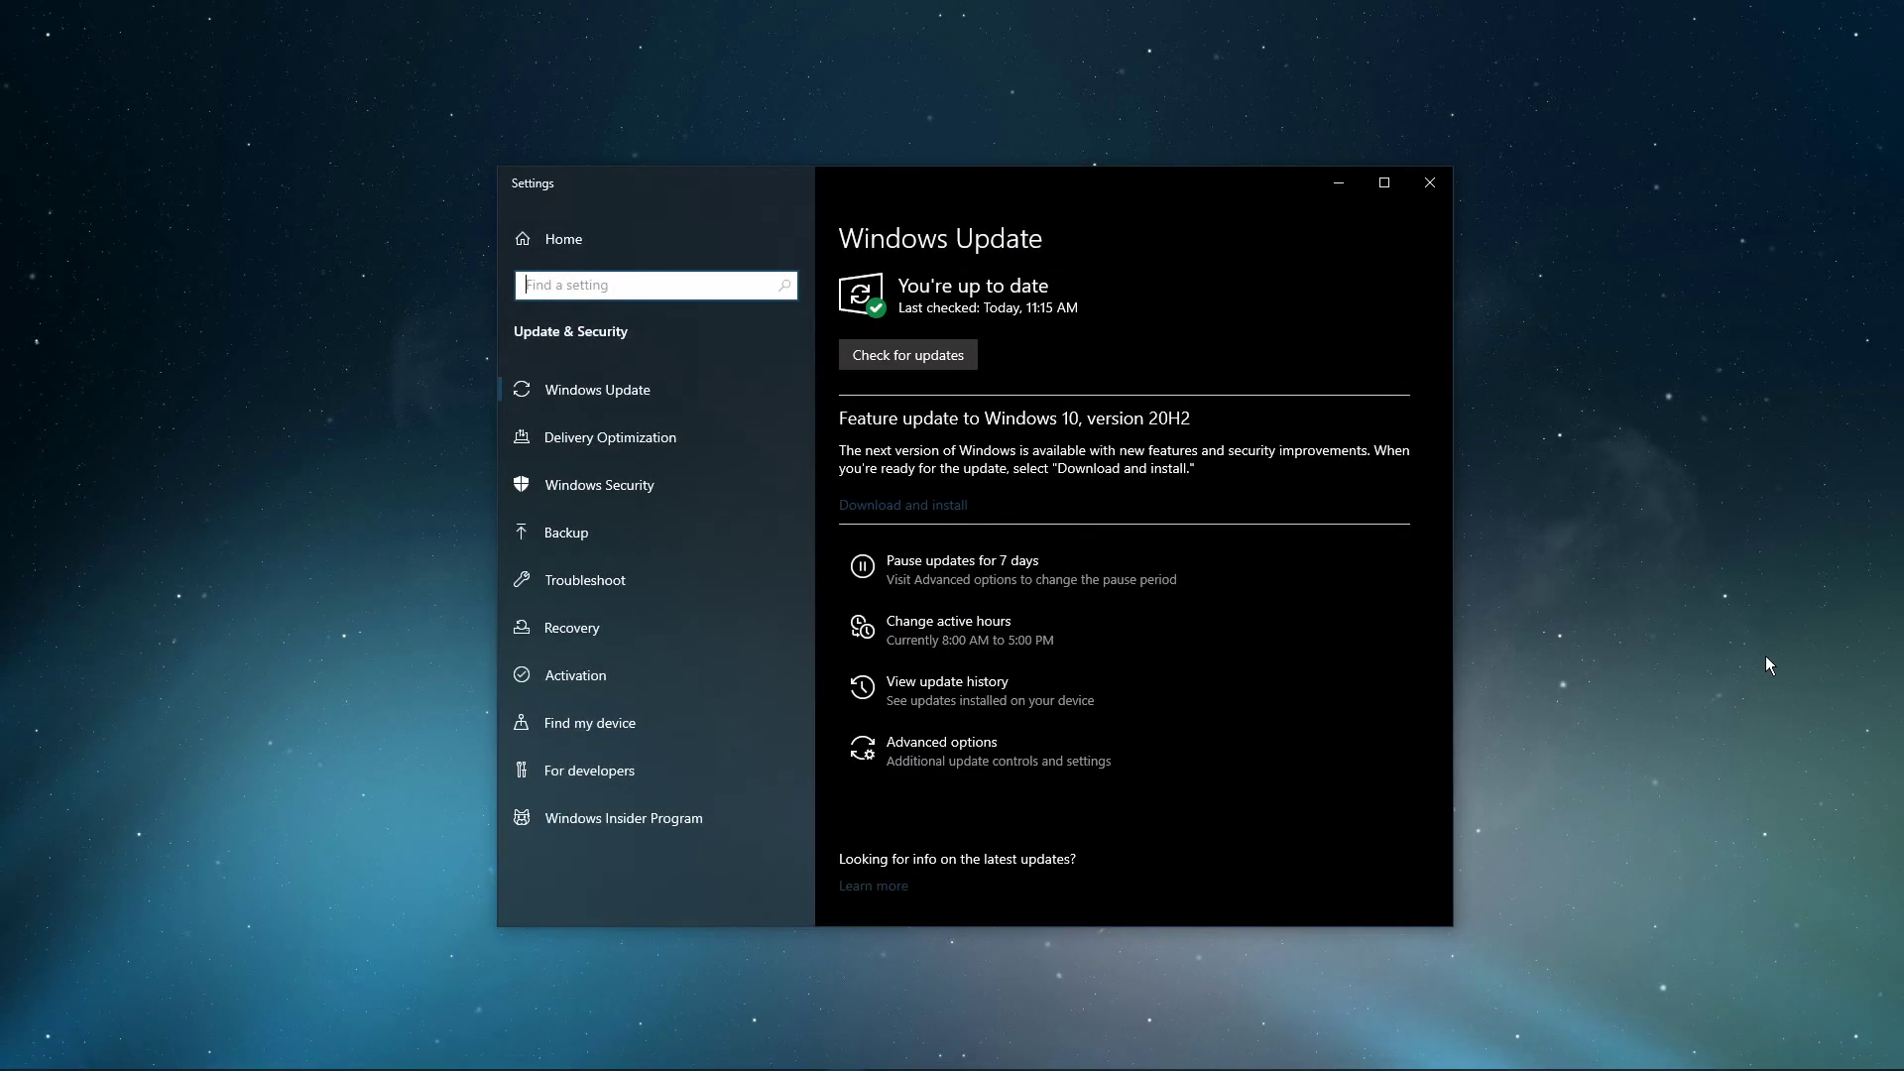
Run Check for updates in Windows Update, then close Settings while it checks.
click(906, 353)
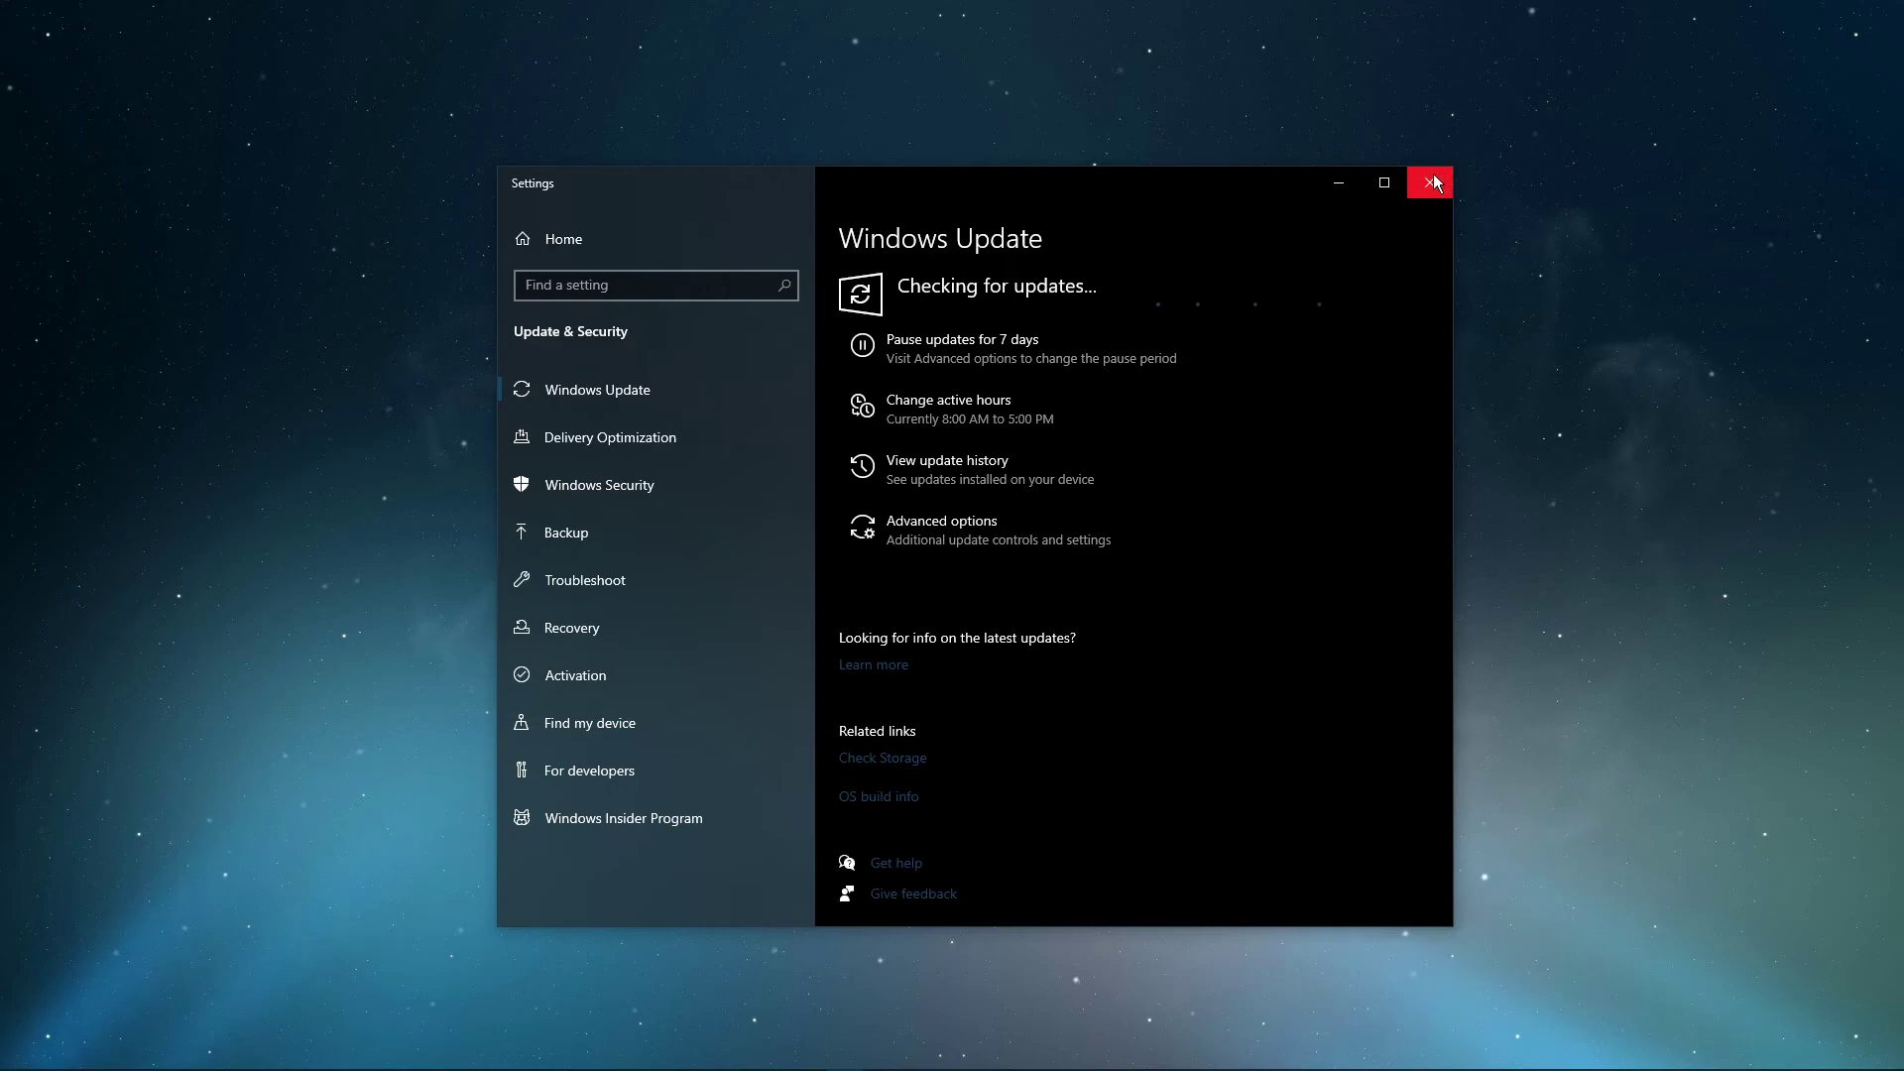
click(1430, 182)
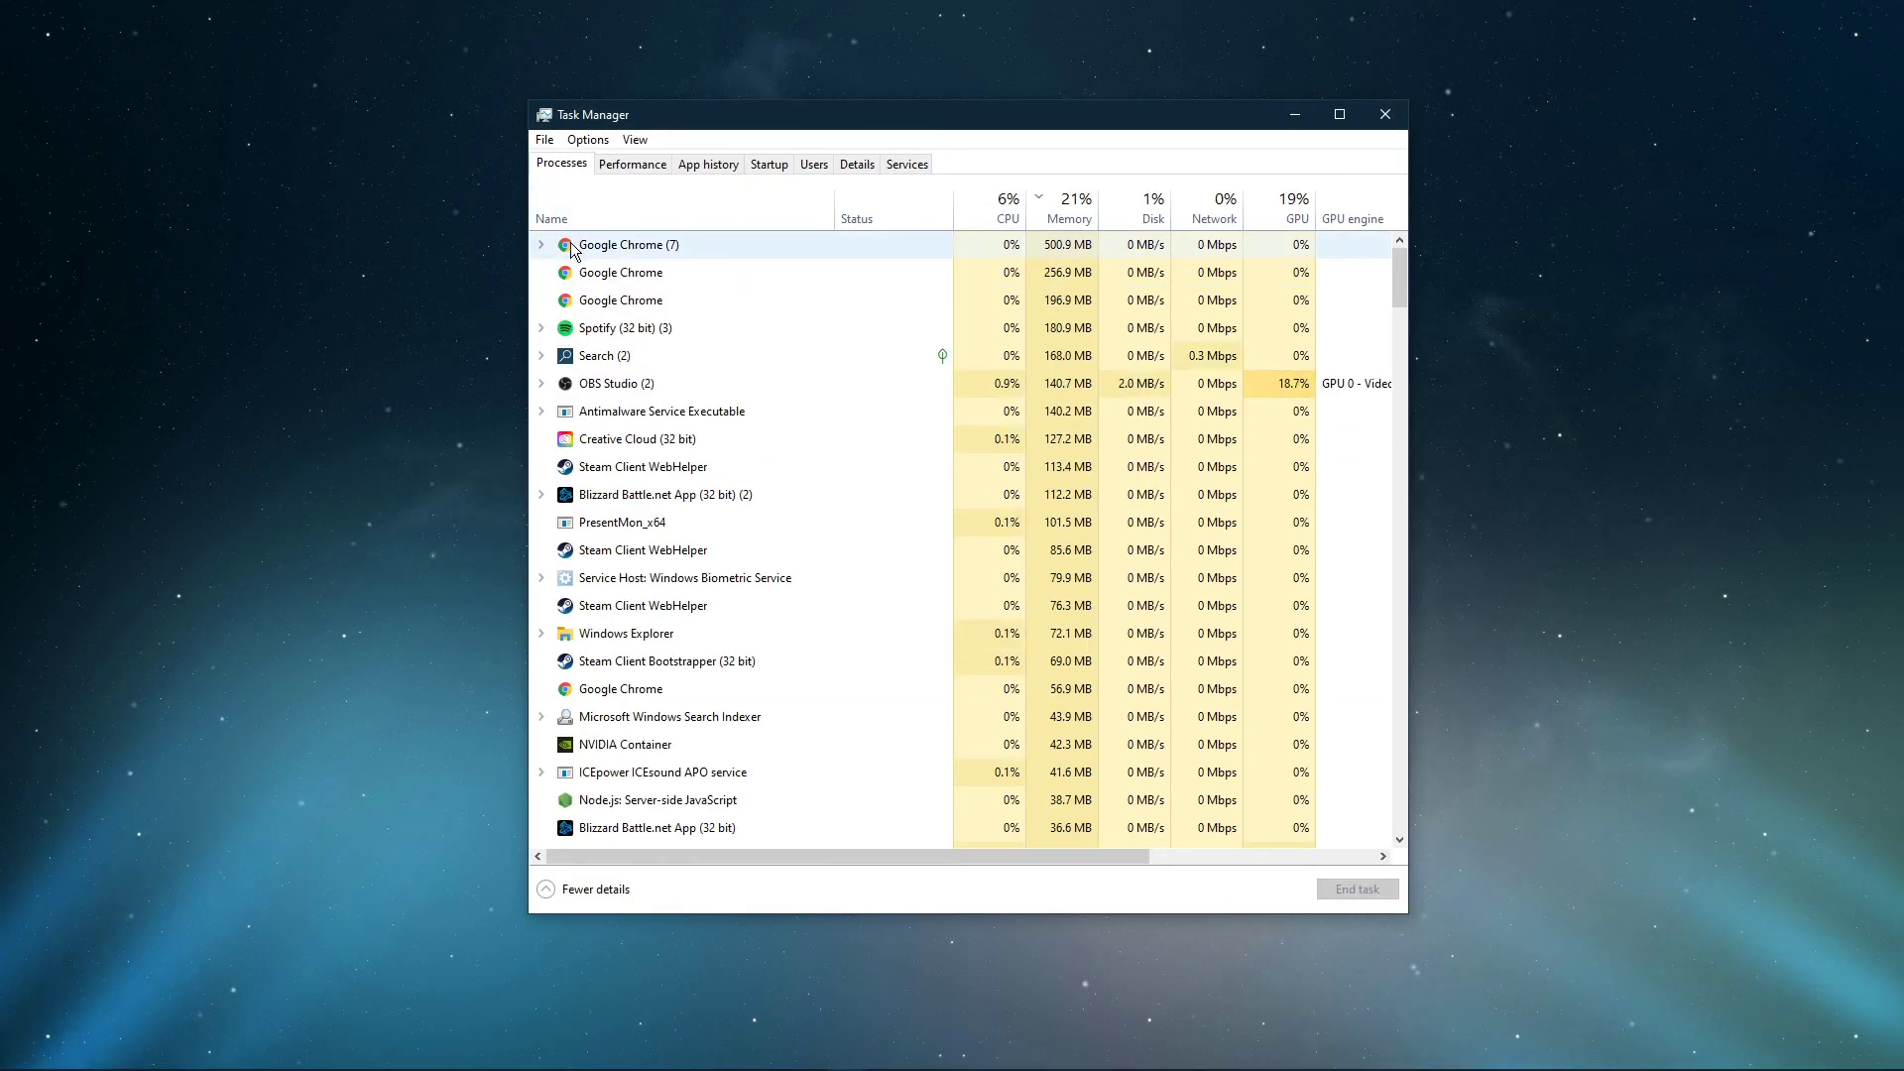
Review actions for Google Chrome and other processes, then bring up End task for Windows Media Player (32 bit).
right_click(622, 327)
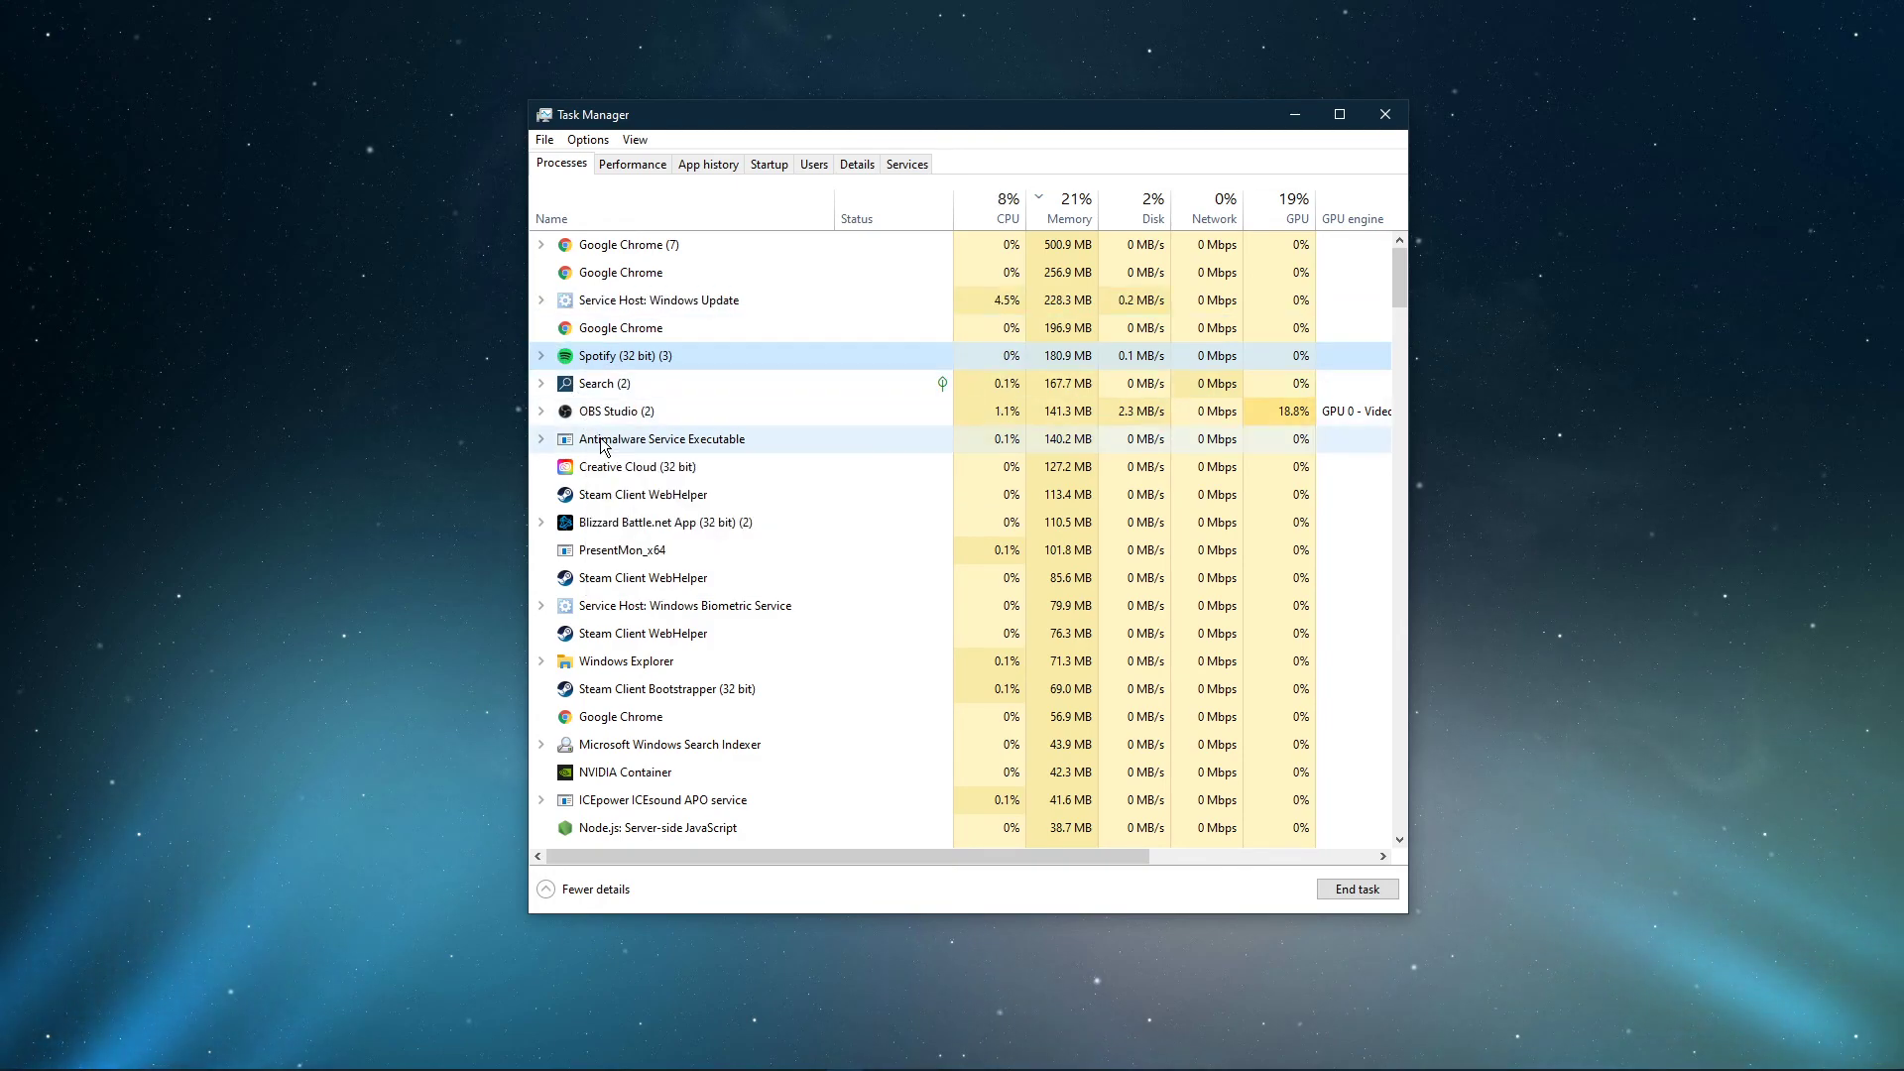
right_click(643, 466)
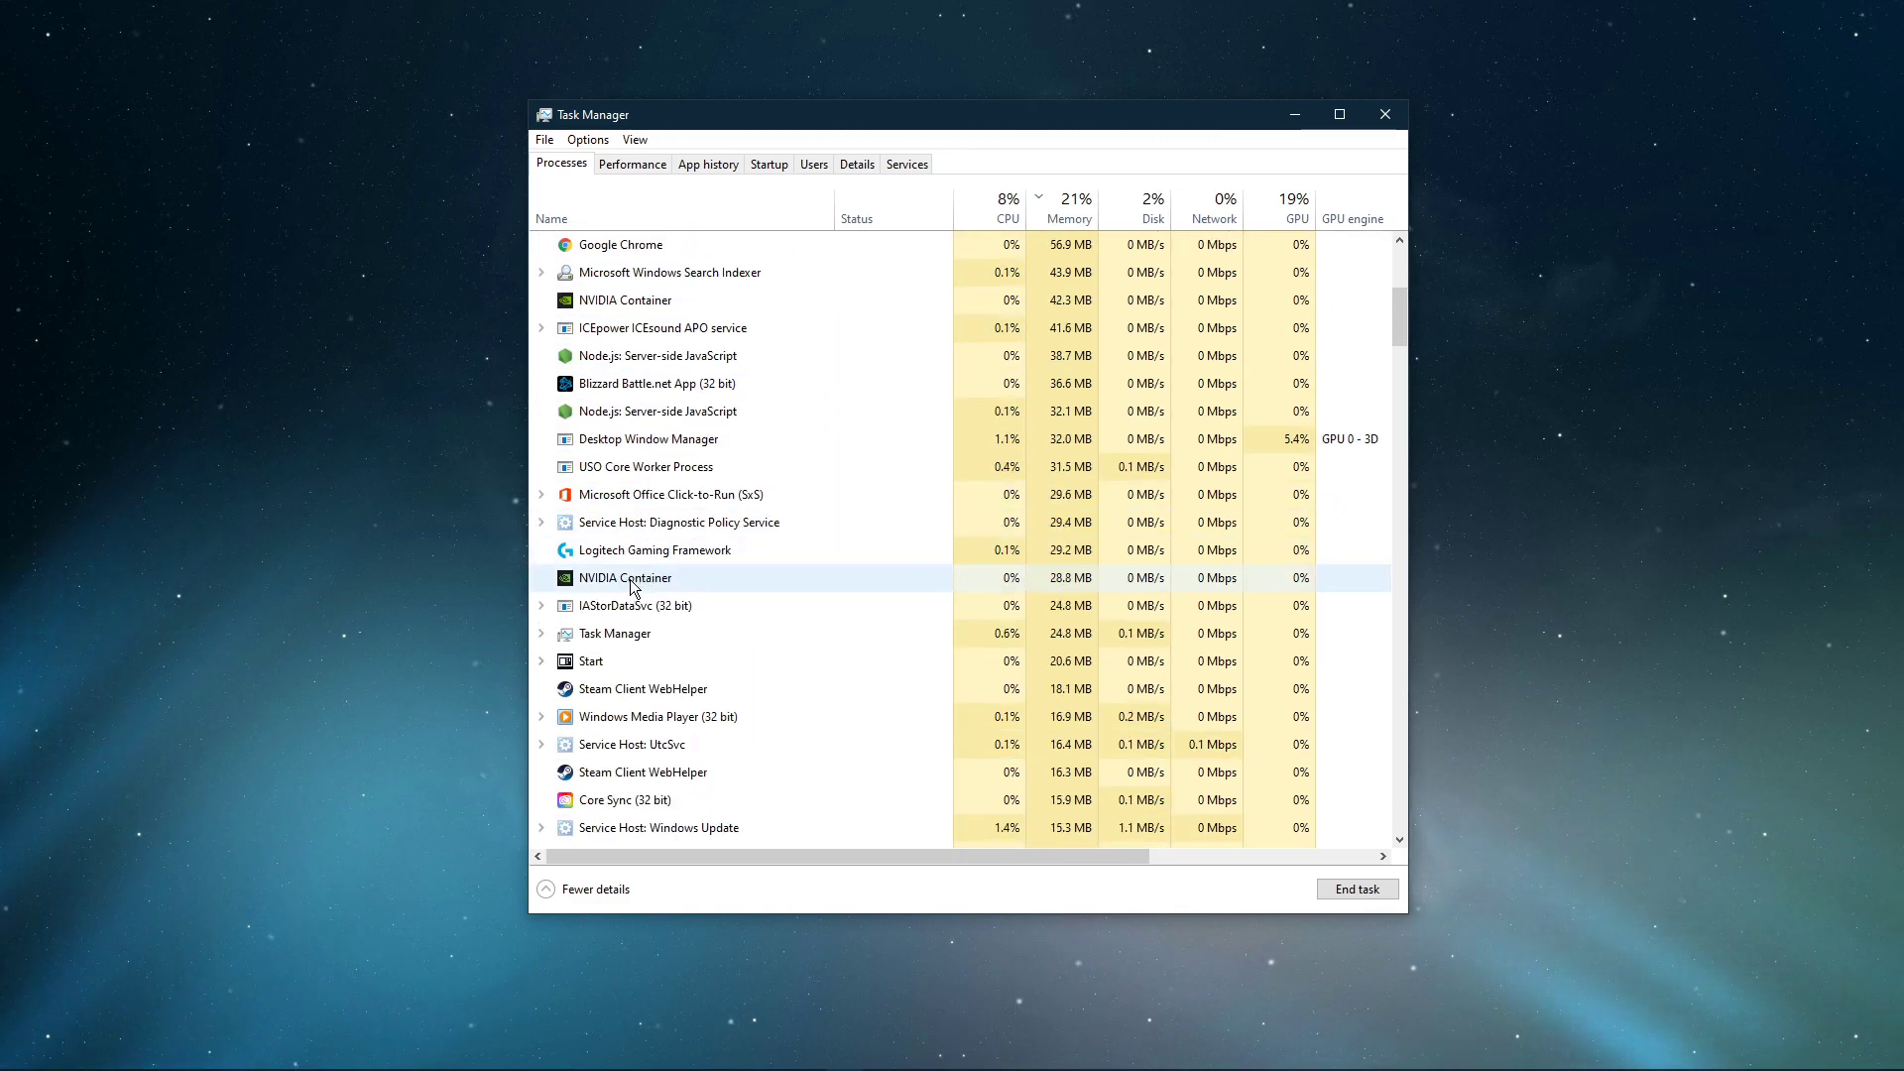
scroll(down, 3)
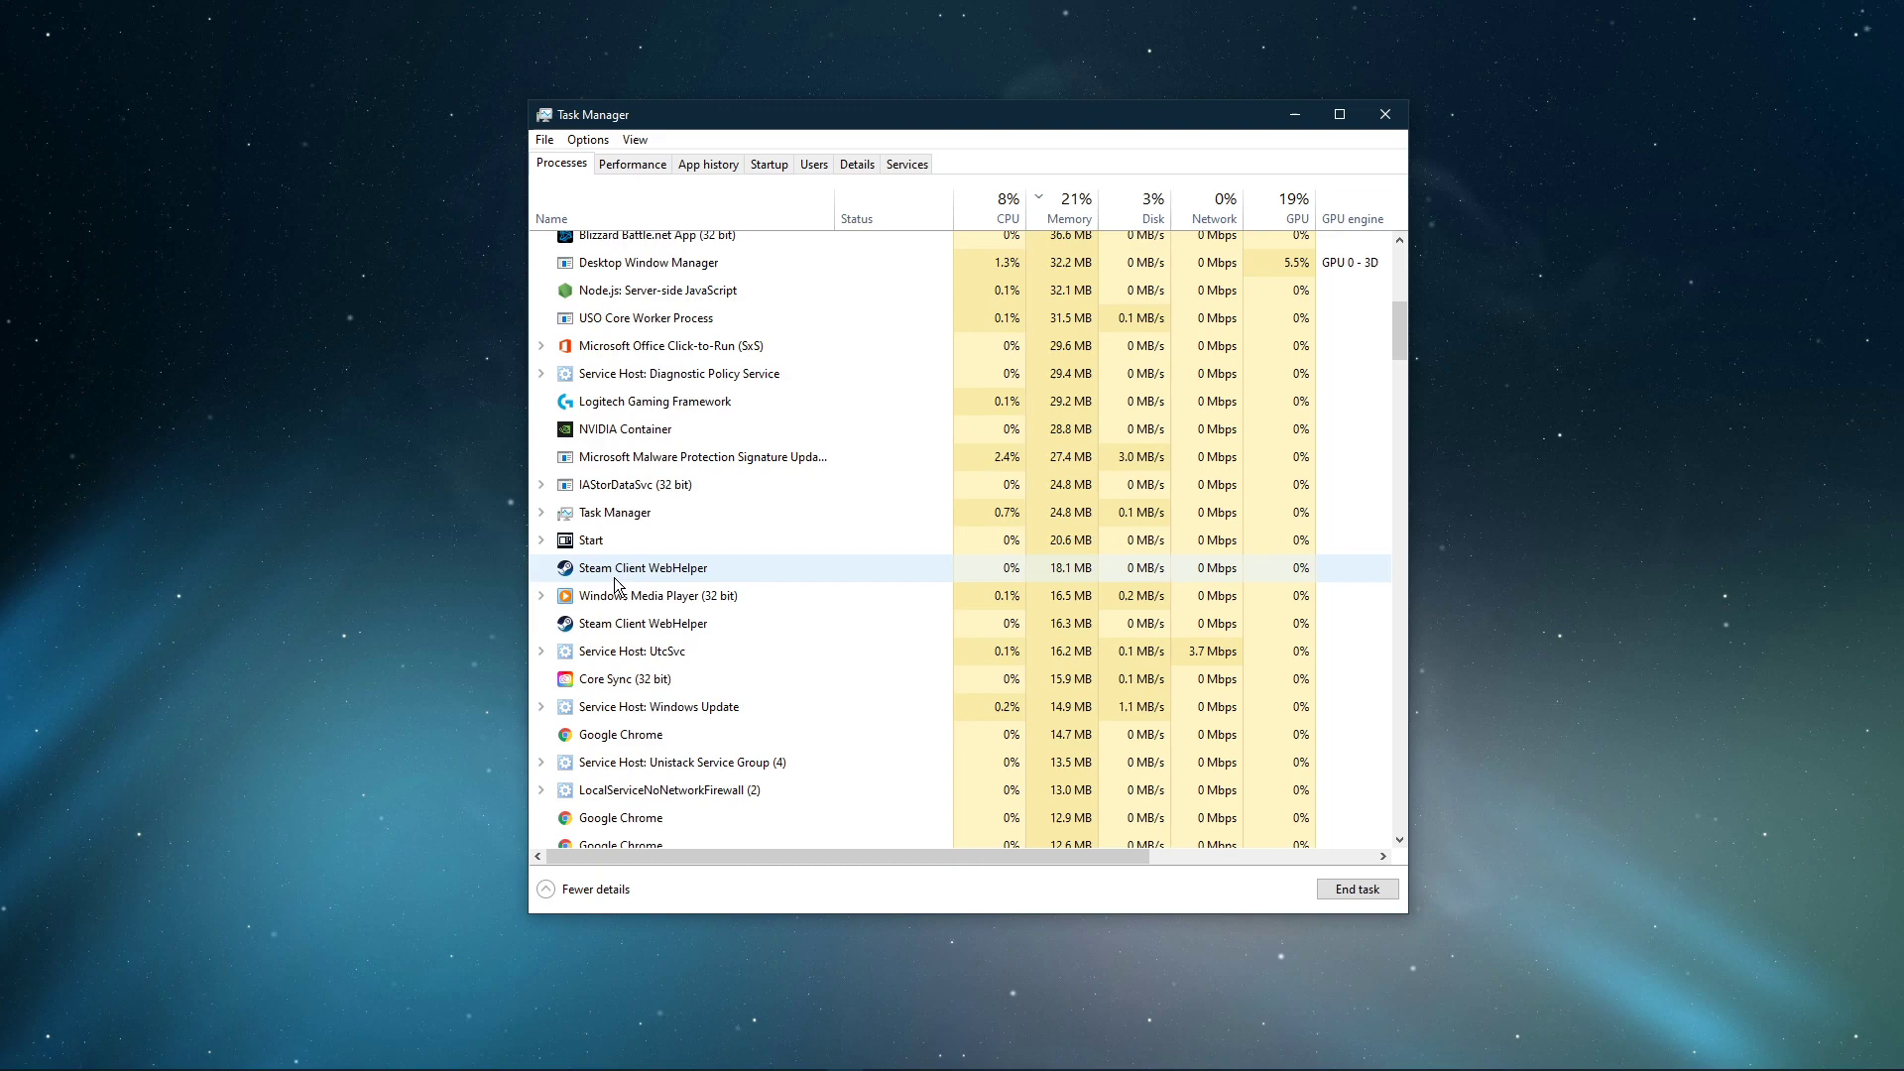
right_click(656, 623)
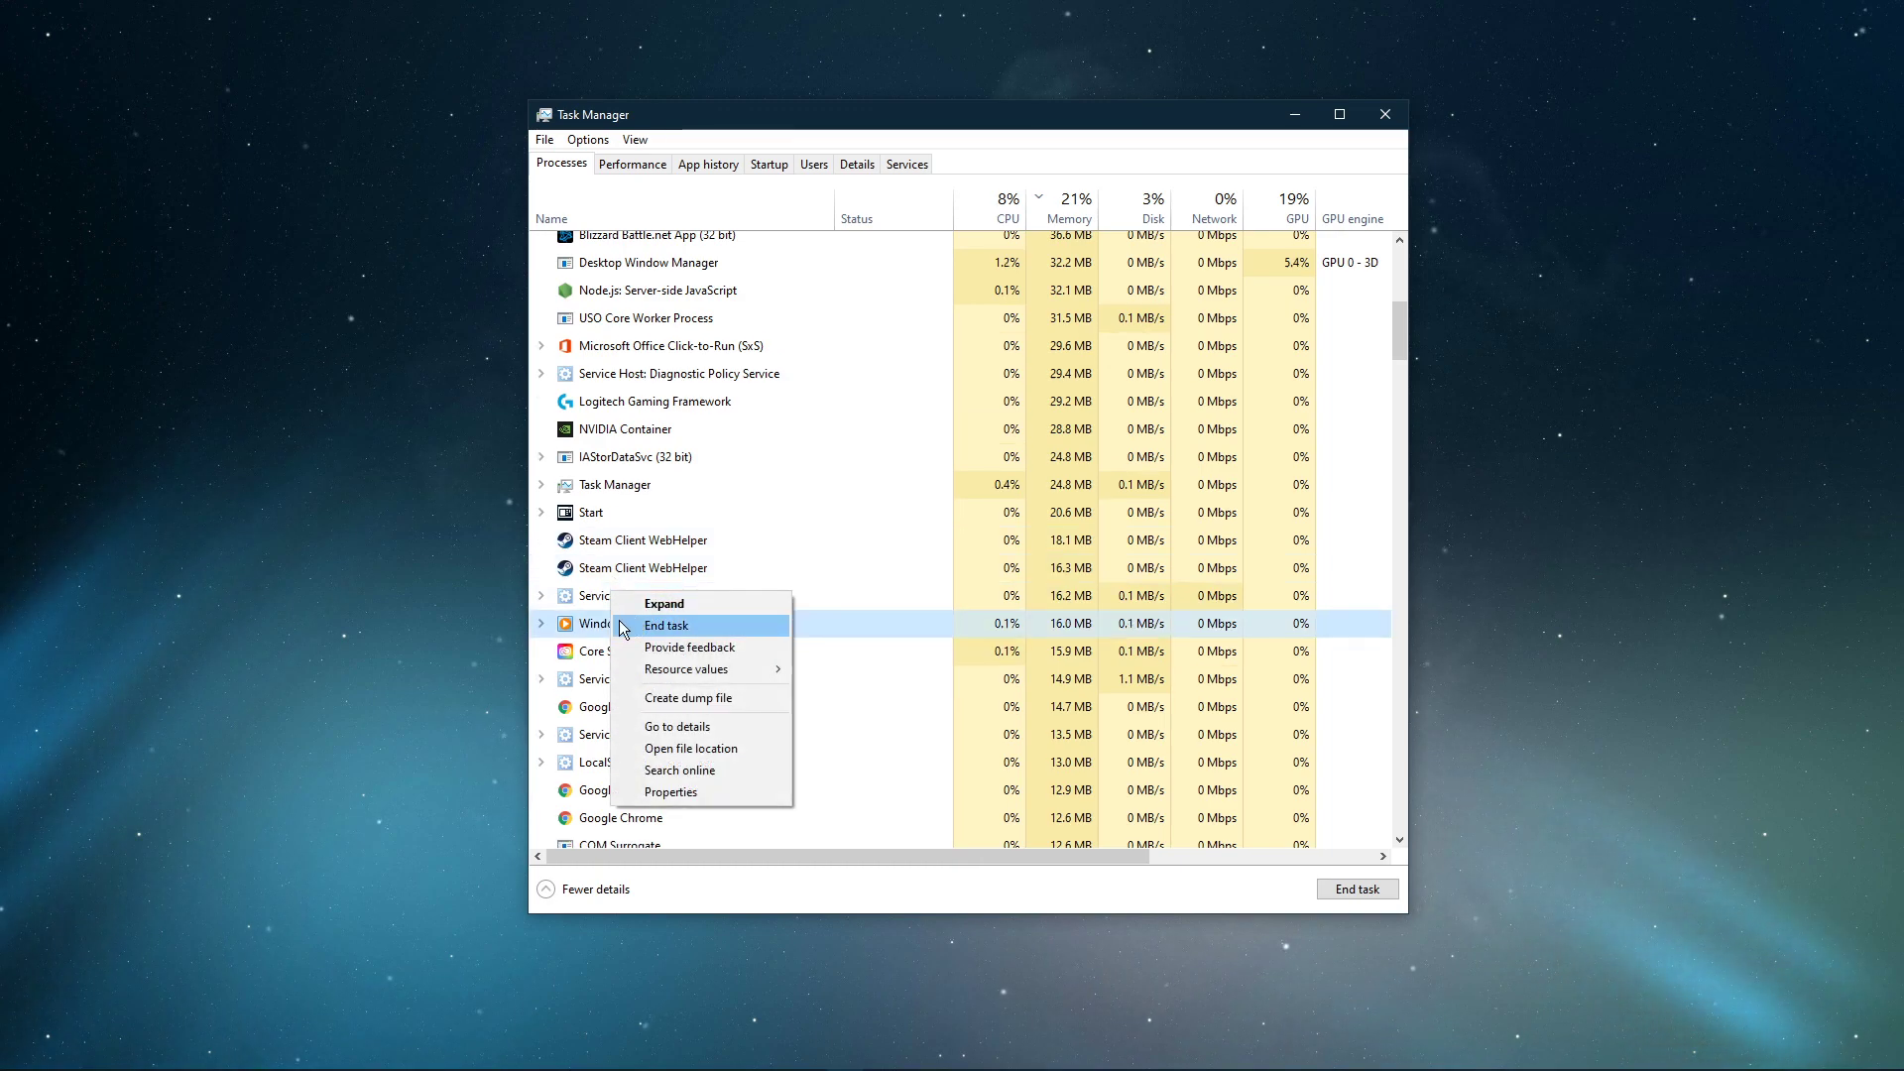